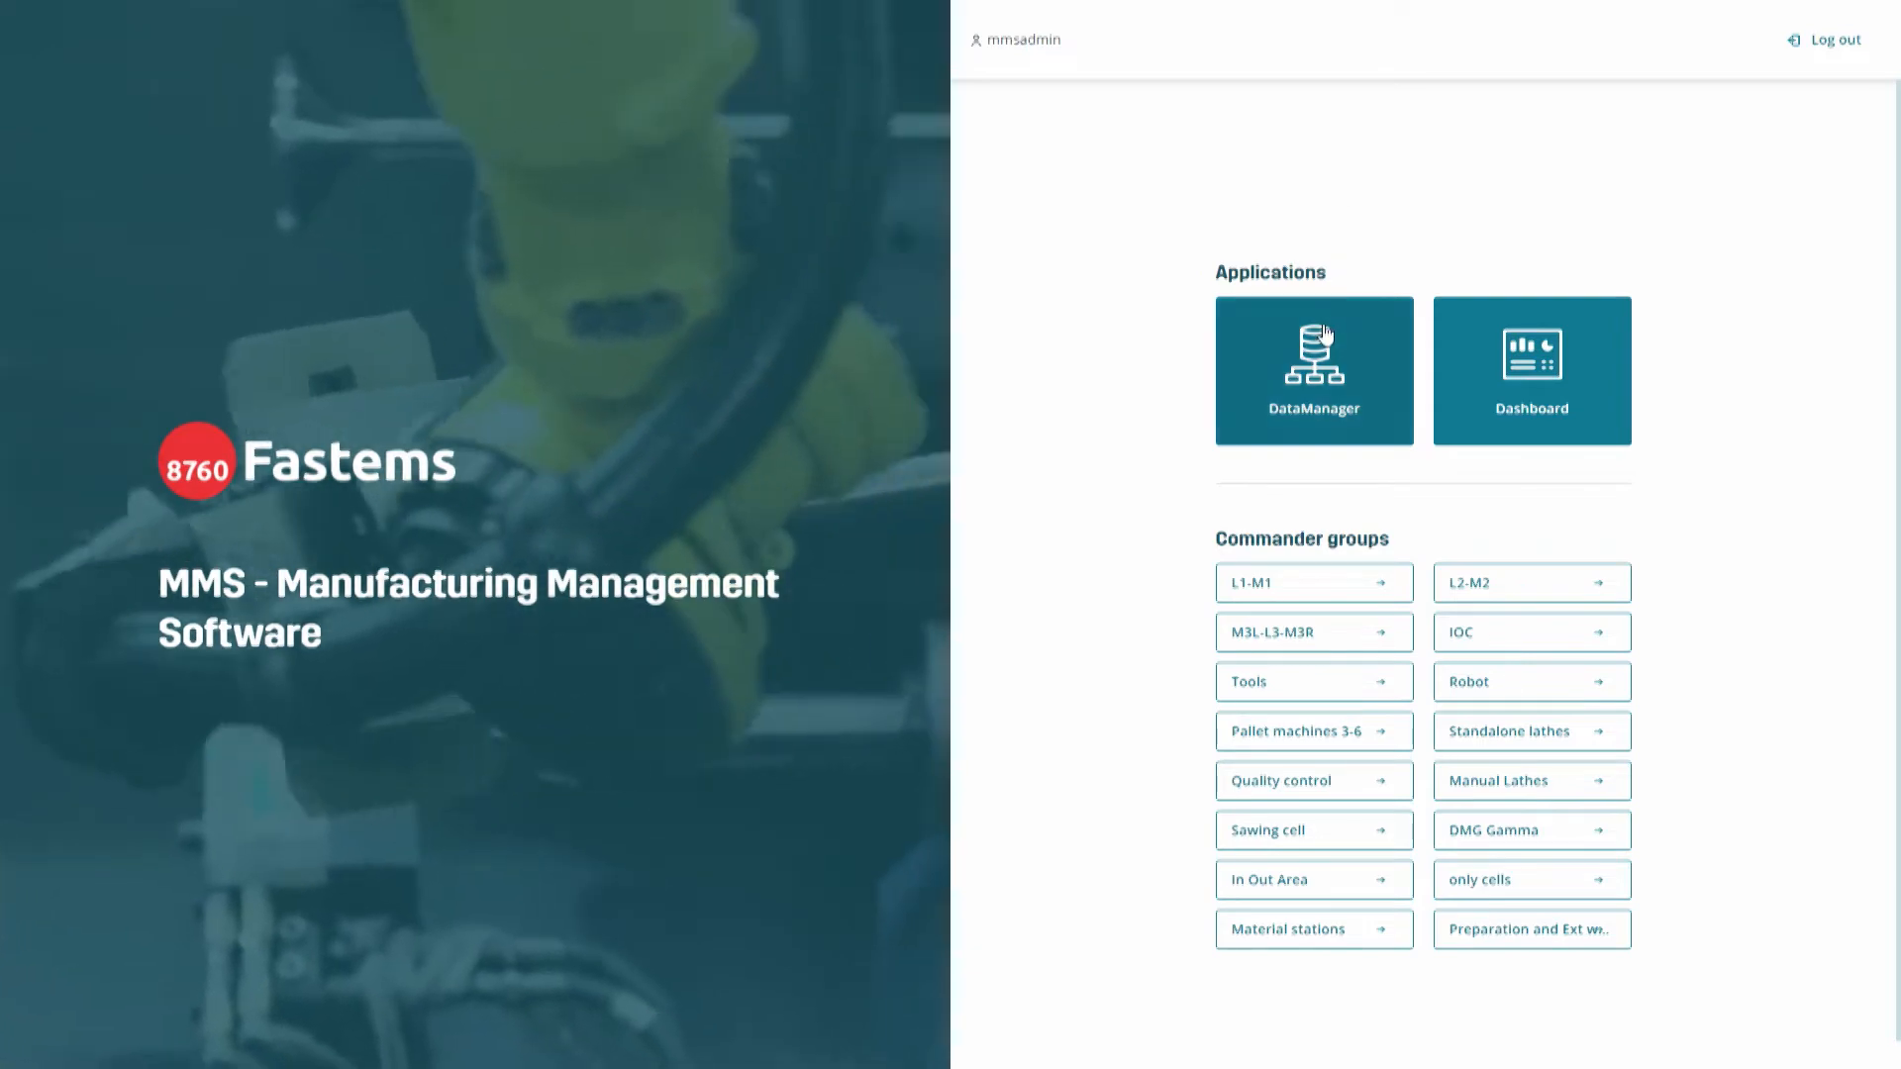
Launch DataManager, scroll through the last-7-days Highlights KPIs, then go to Tools statistics.
click(1313, 369)
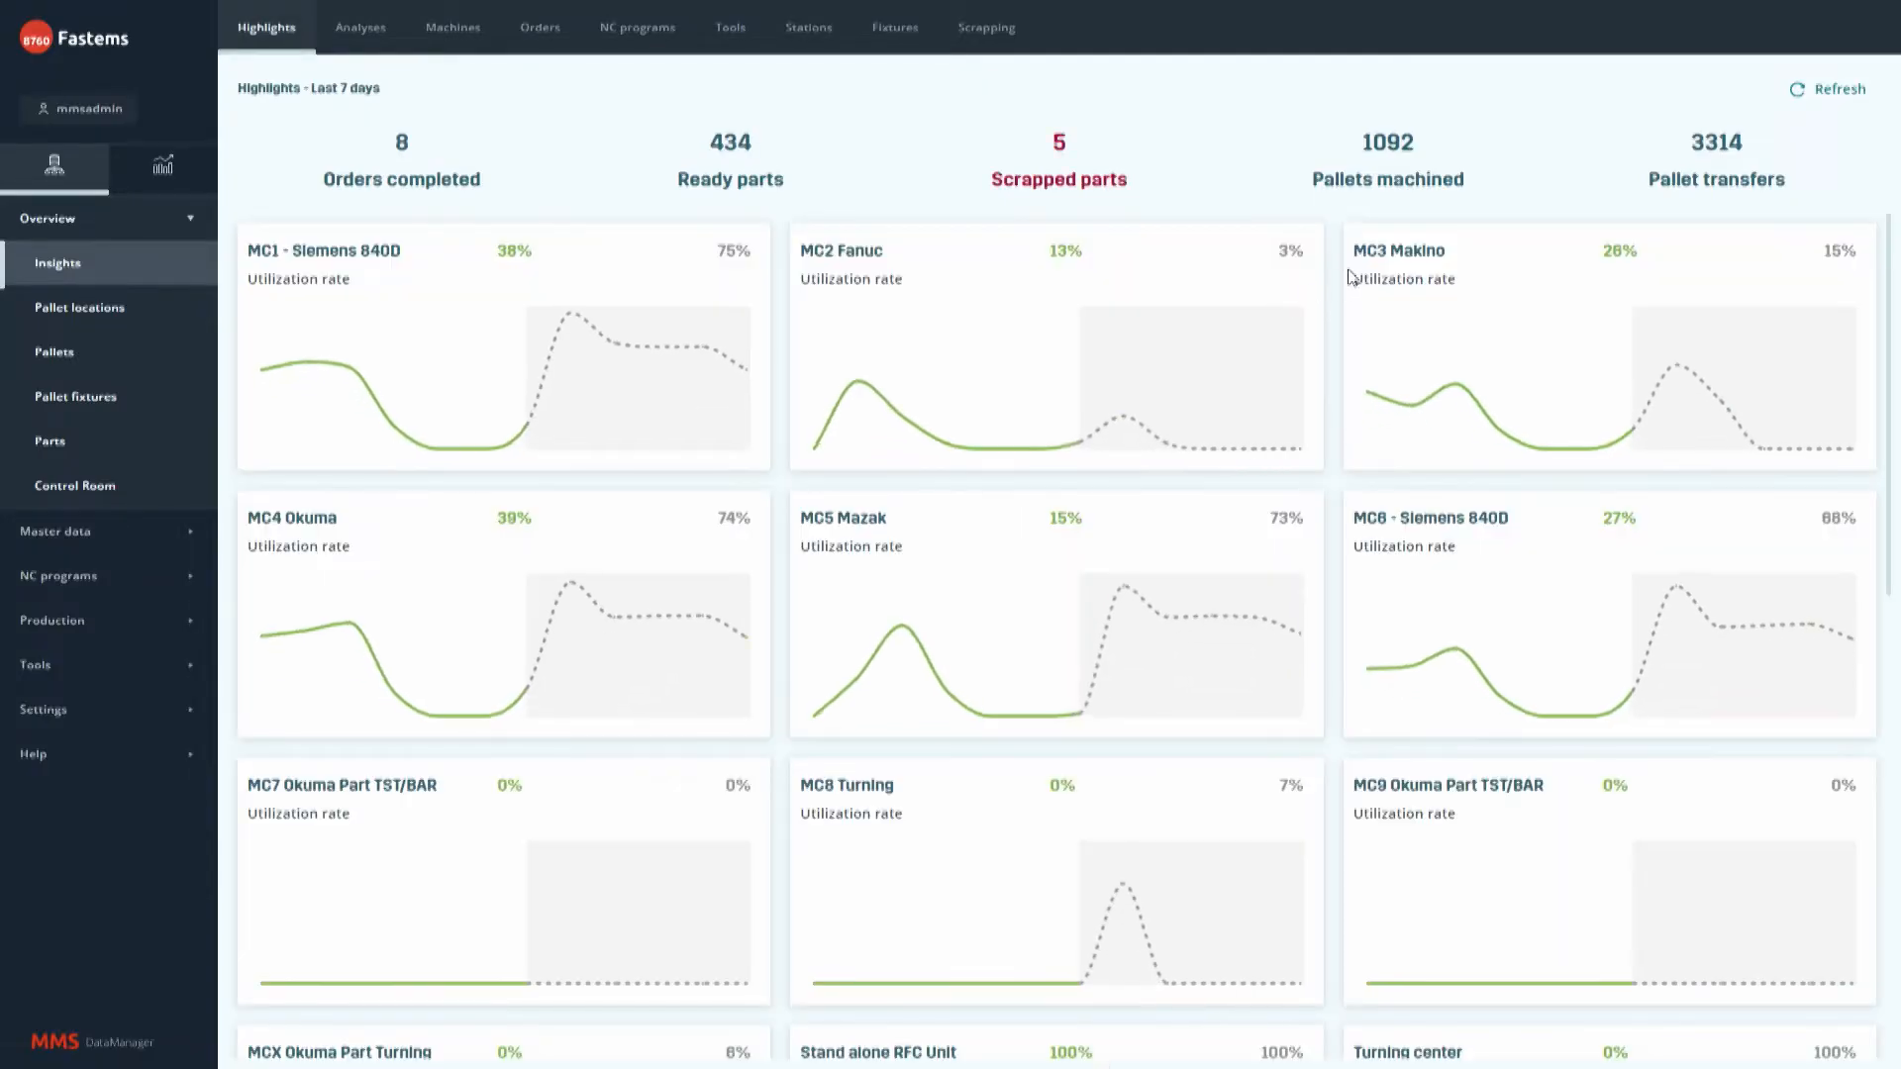
mouse_move(1529, 319)
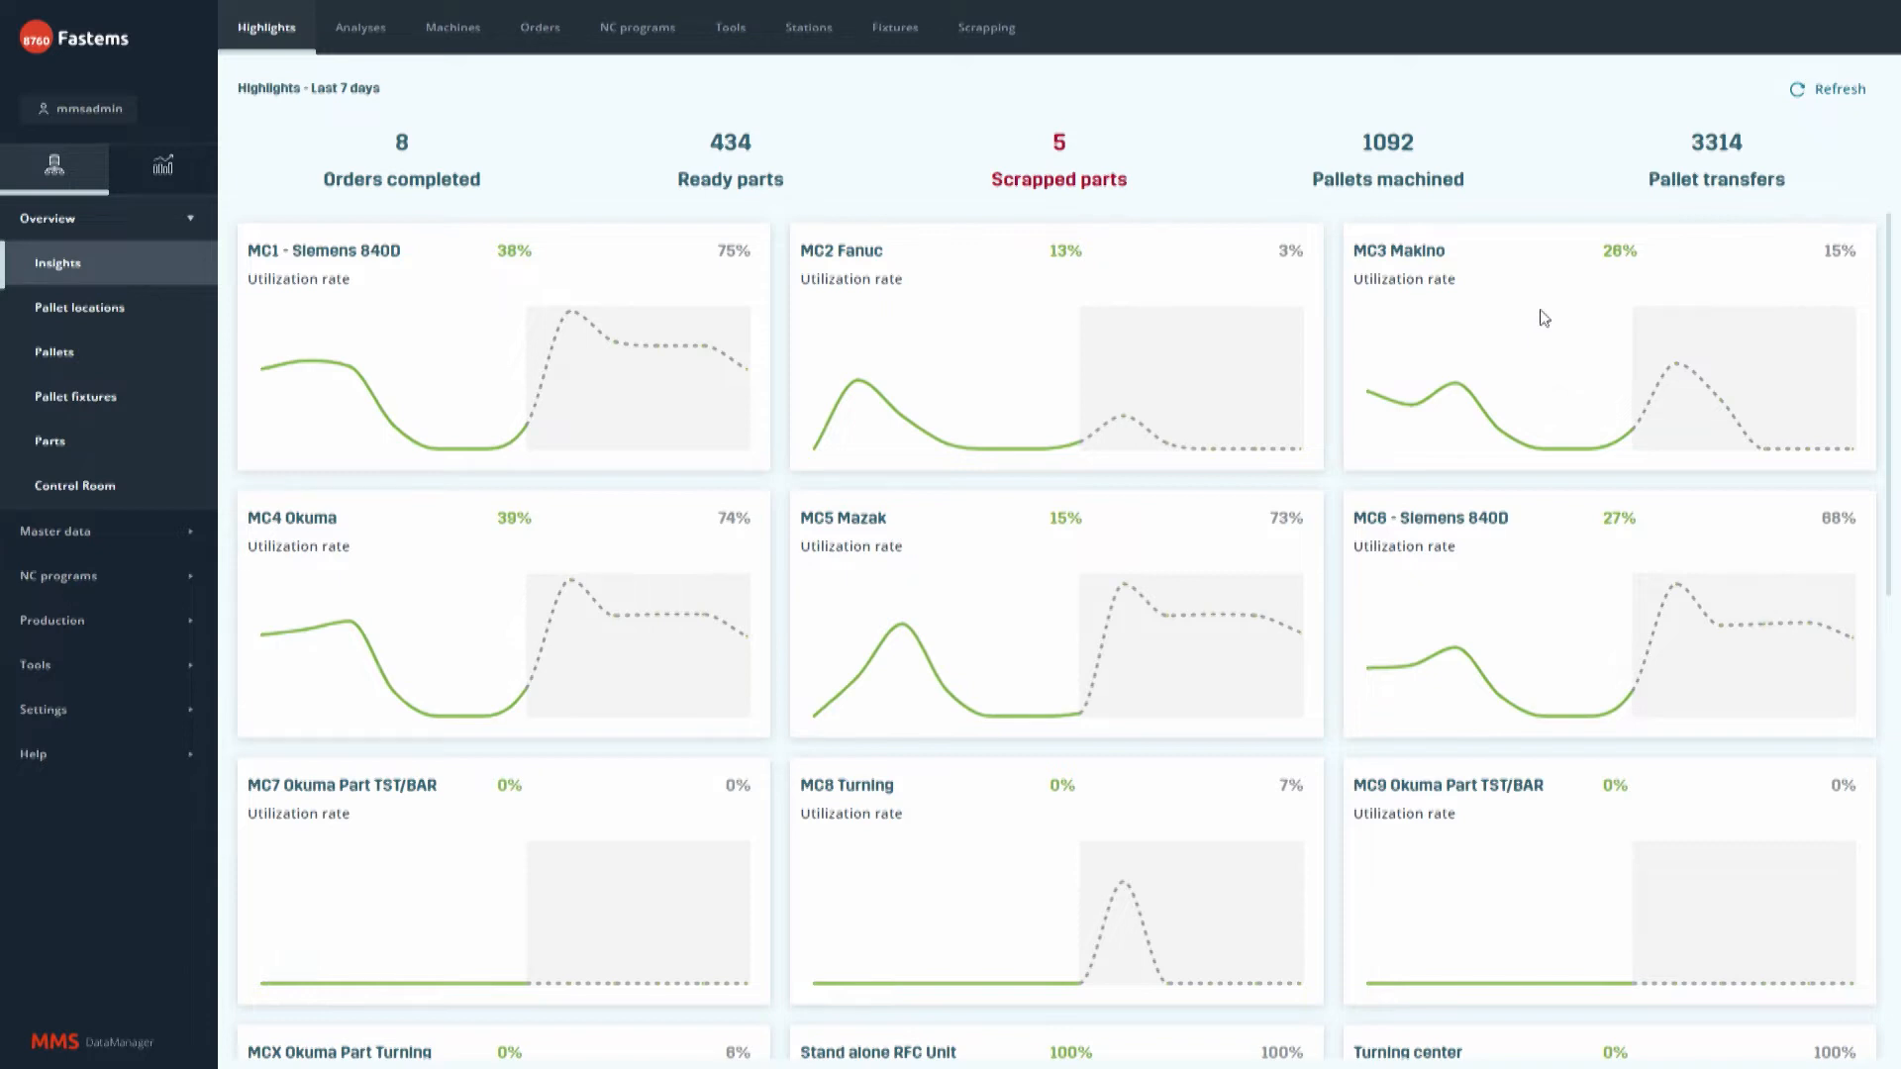
scroll(down, 3)
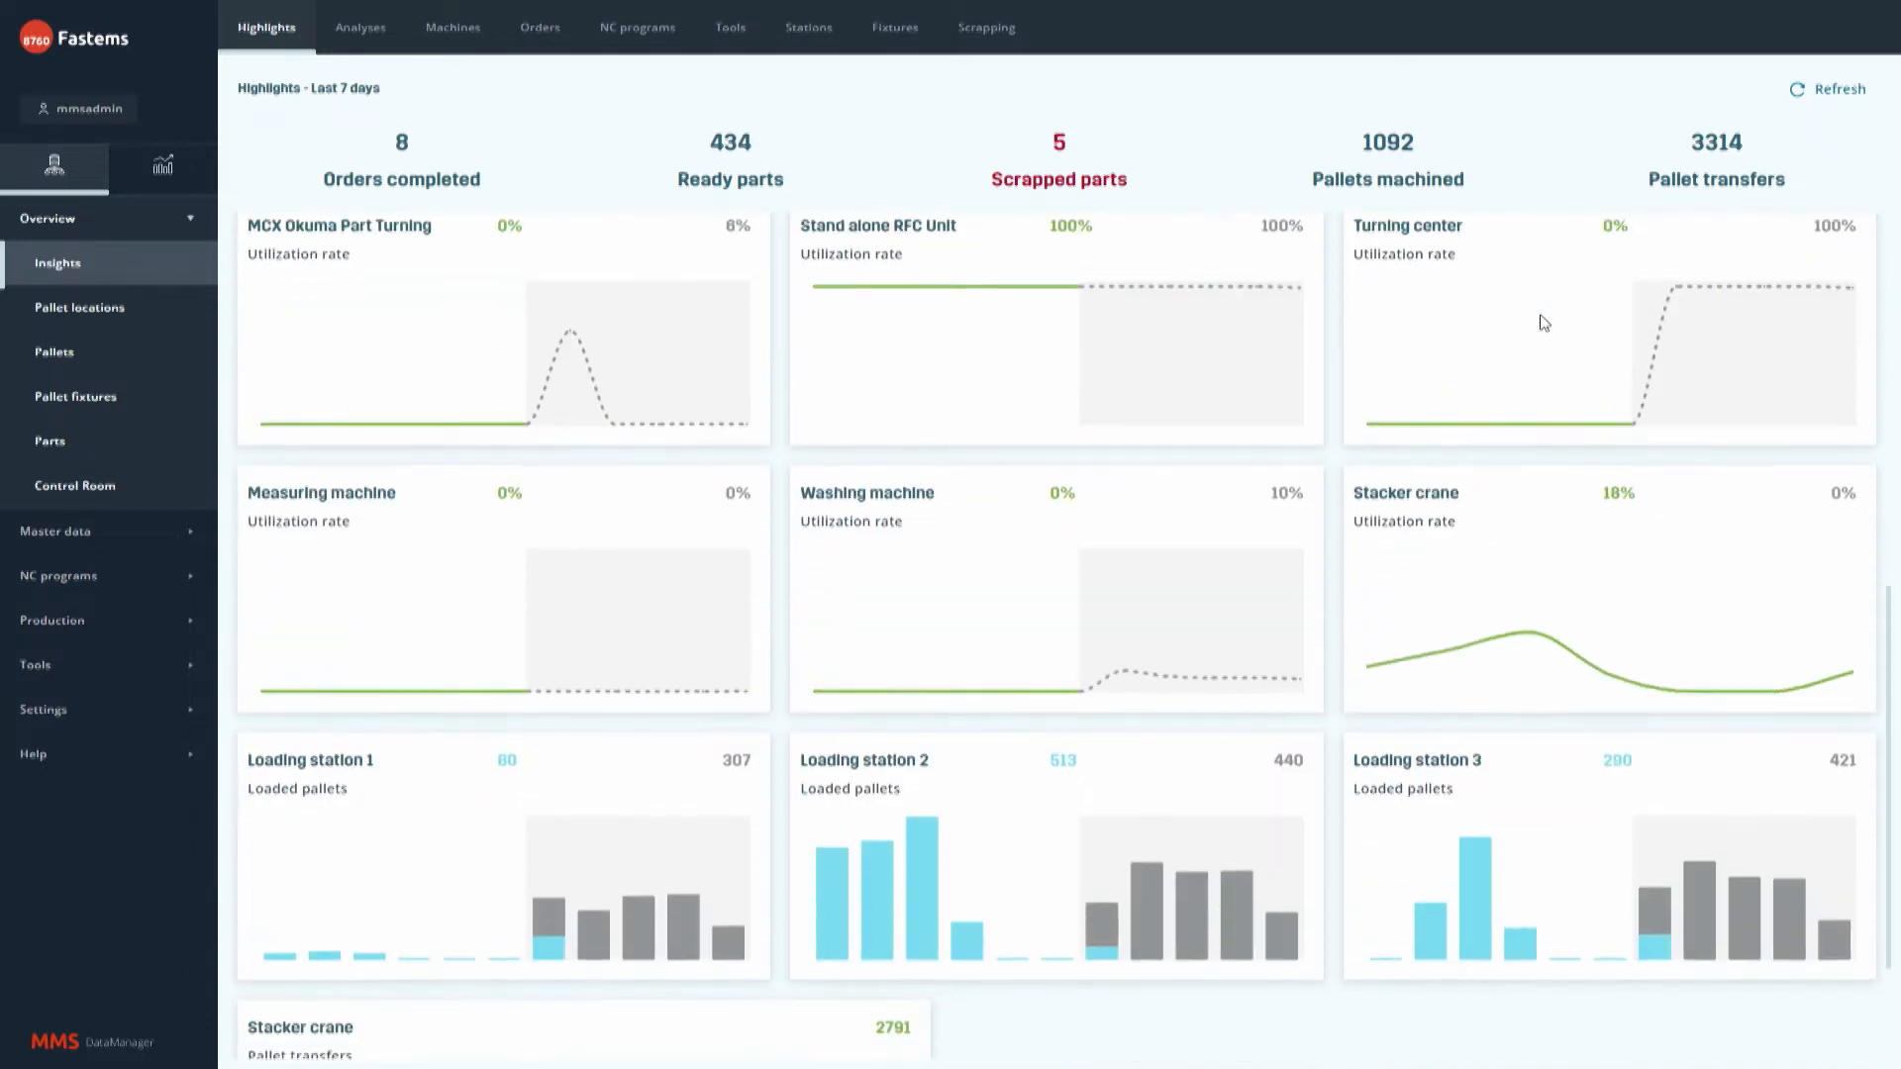
scroll(down, 3)
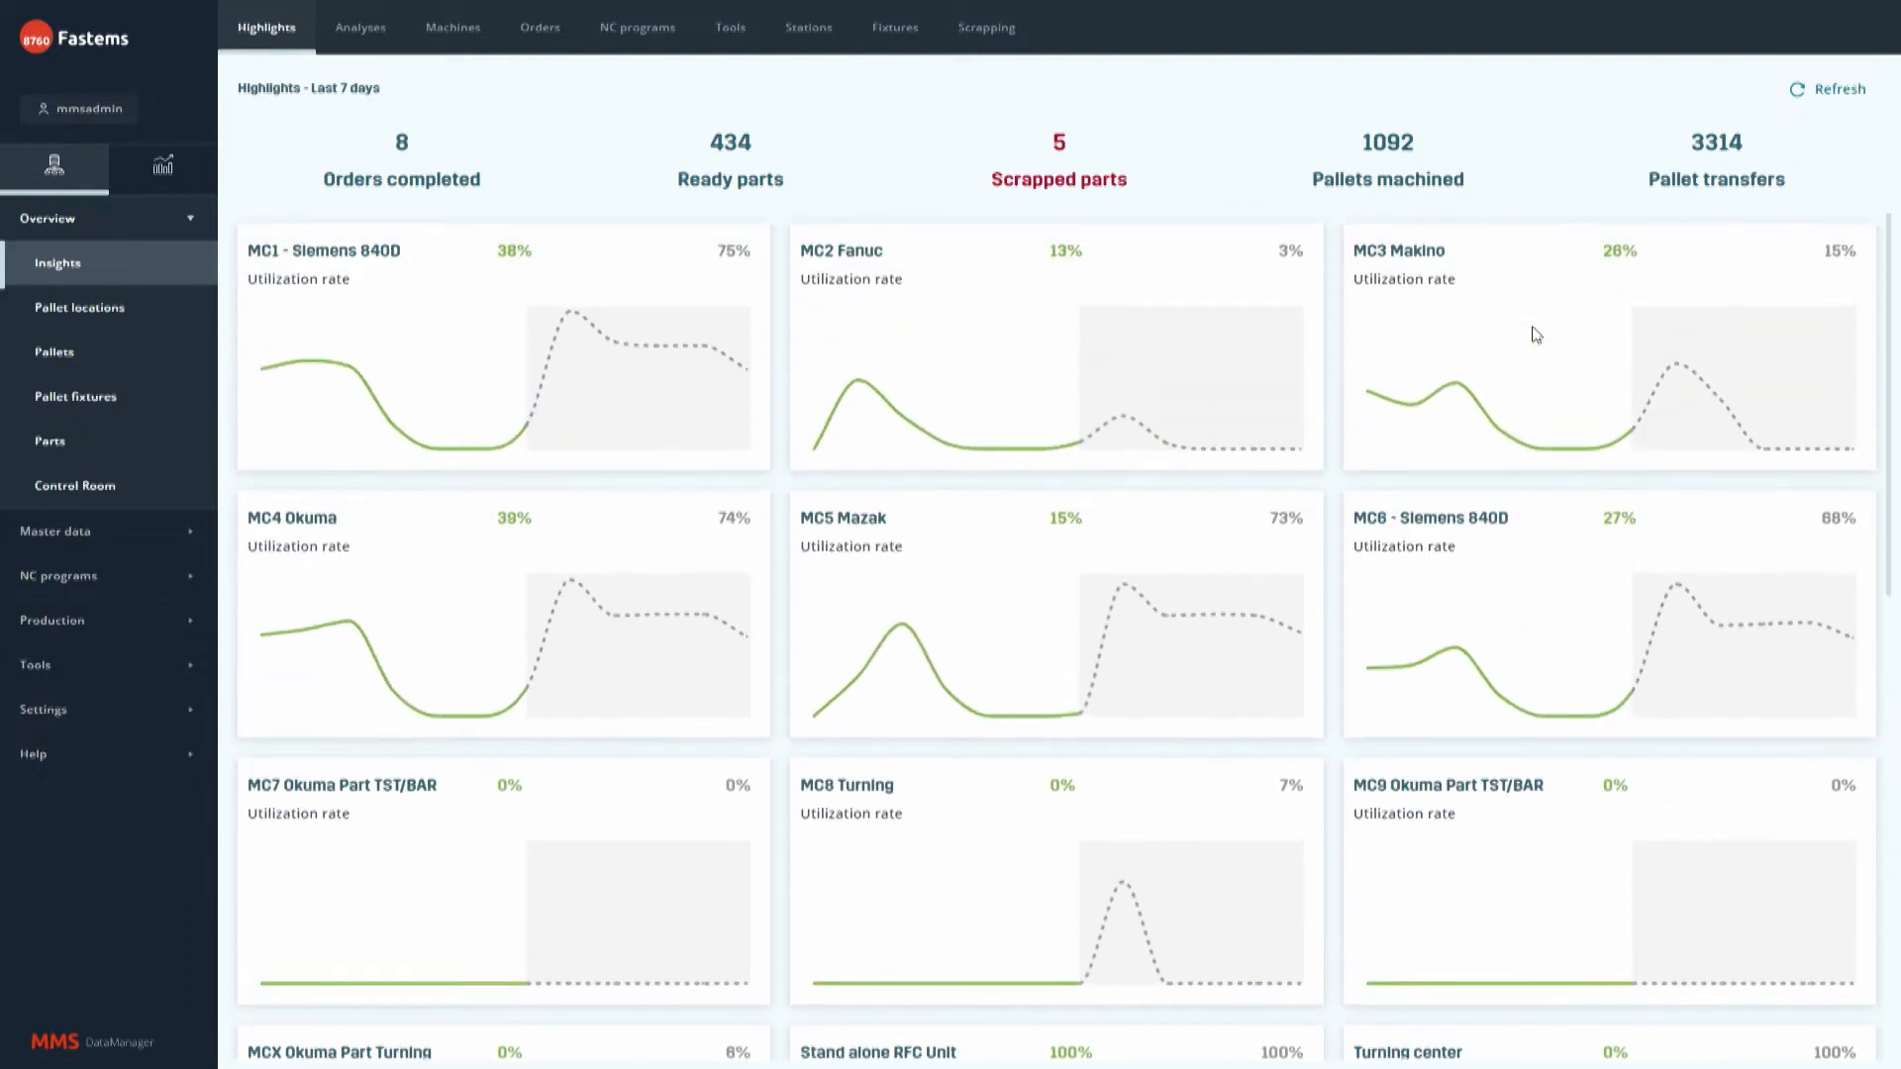
mouse_move(1453, 306)
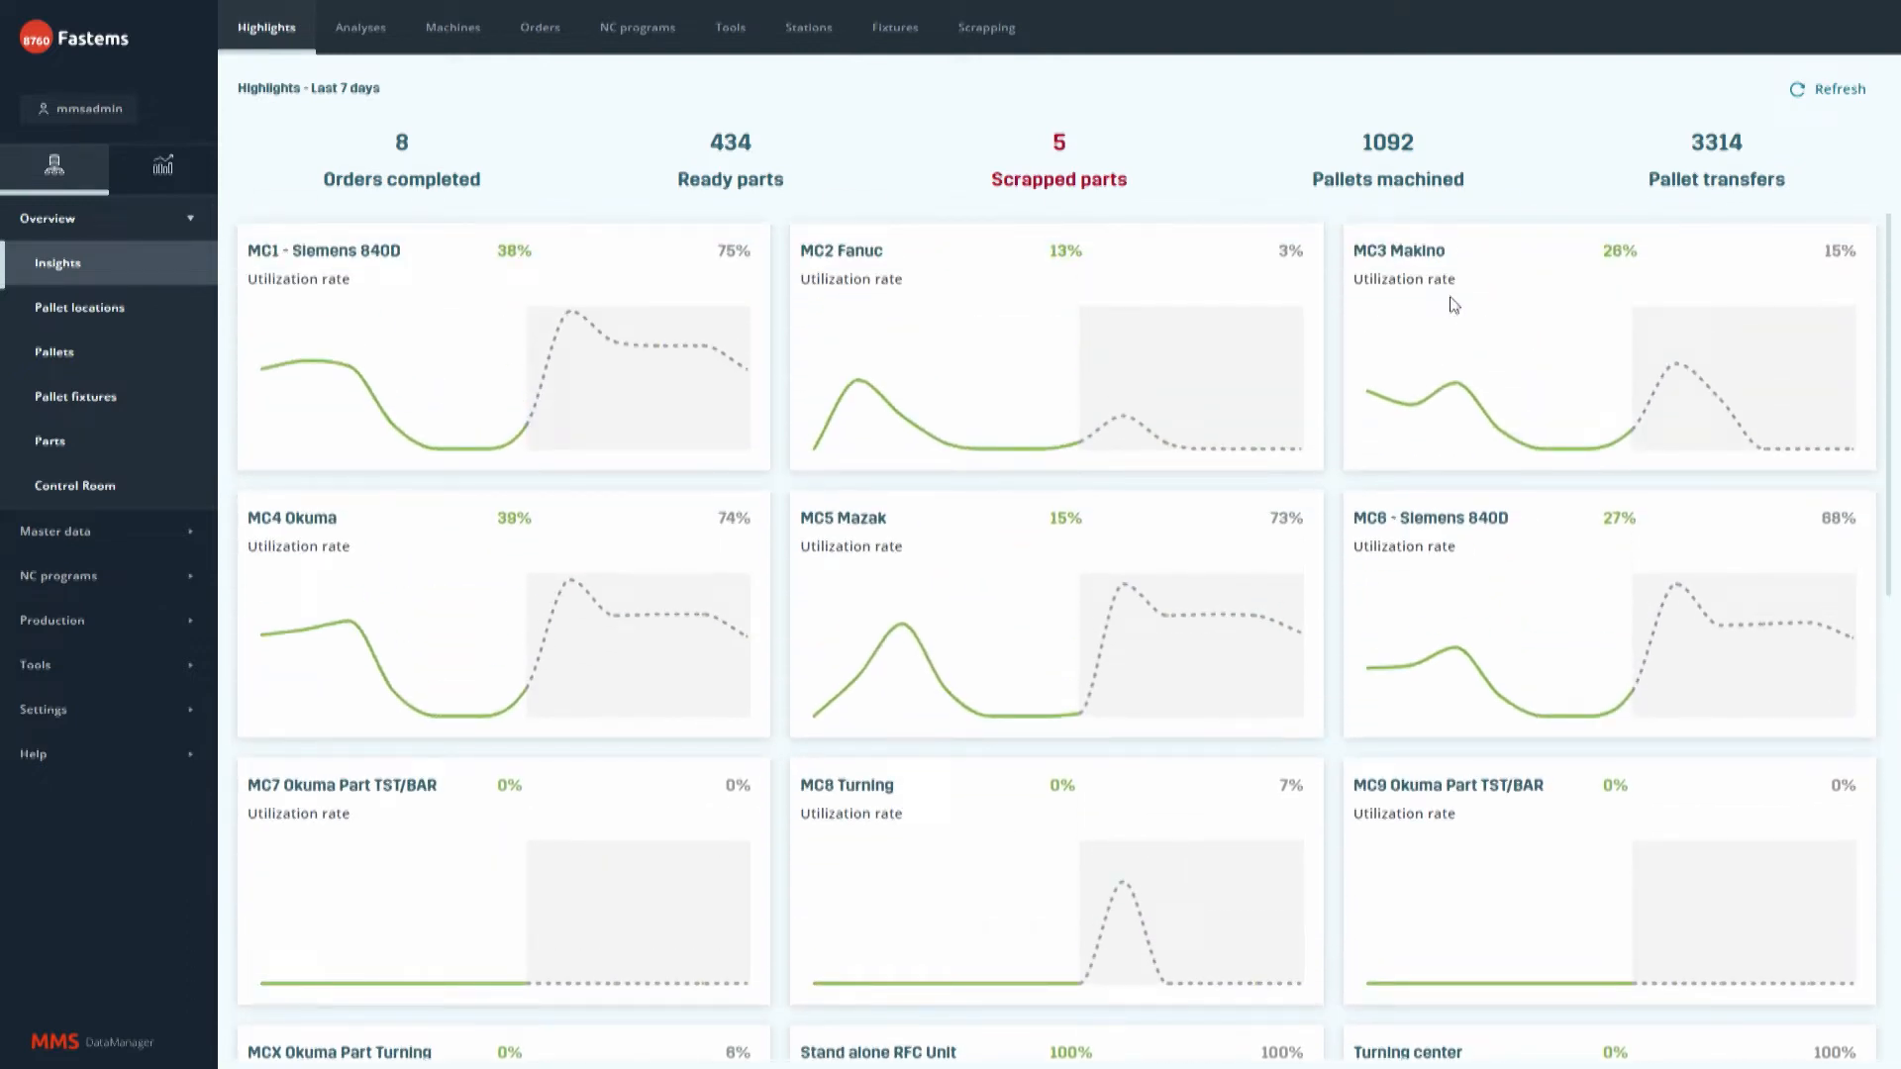
mouse_move(1487, 200)
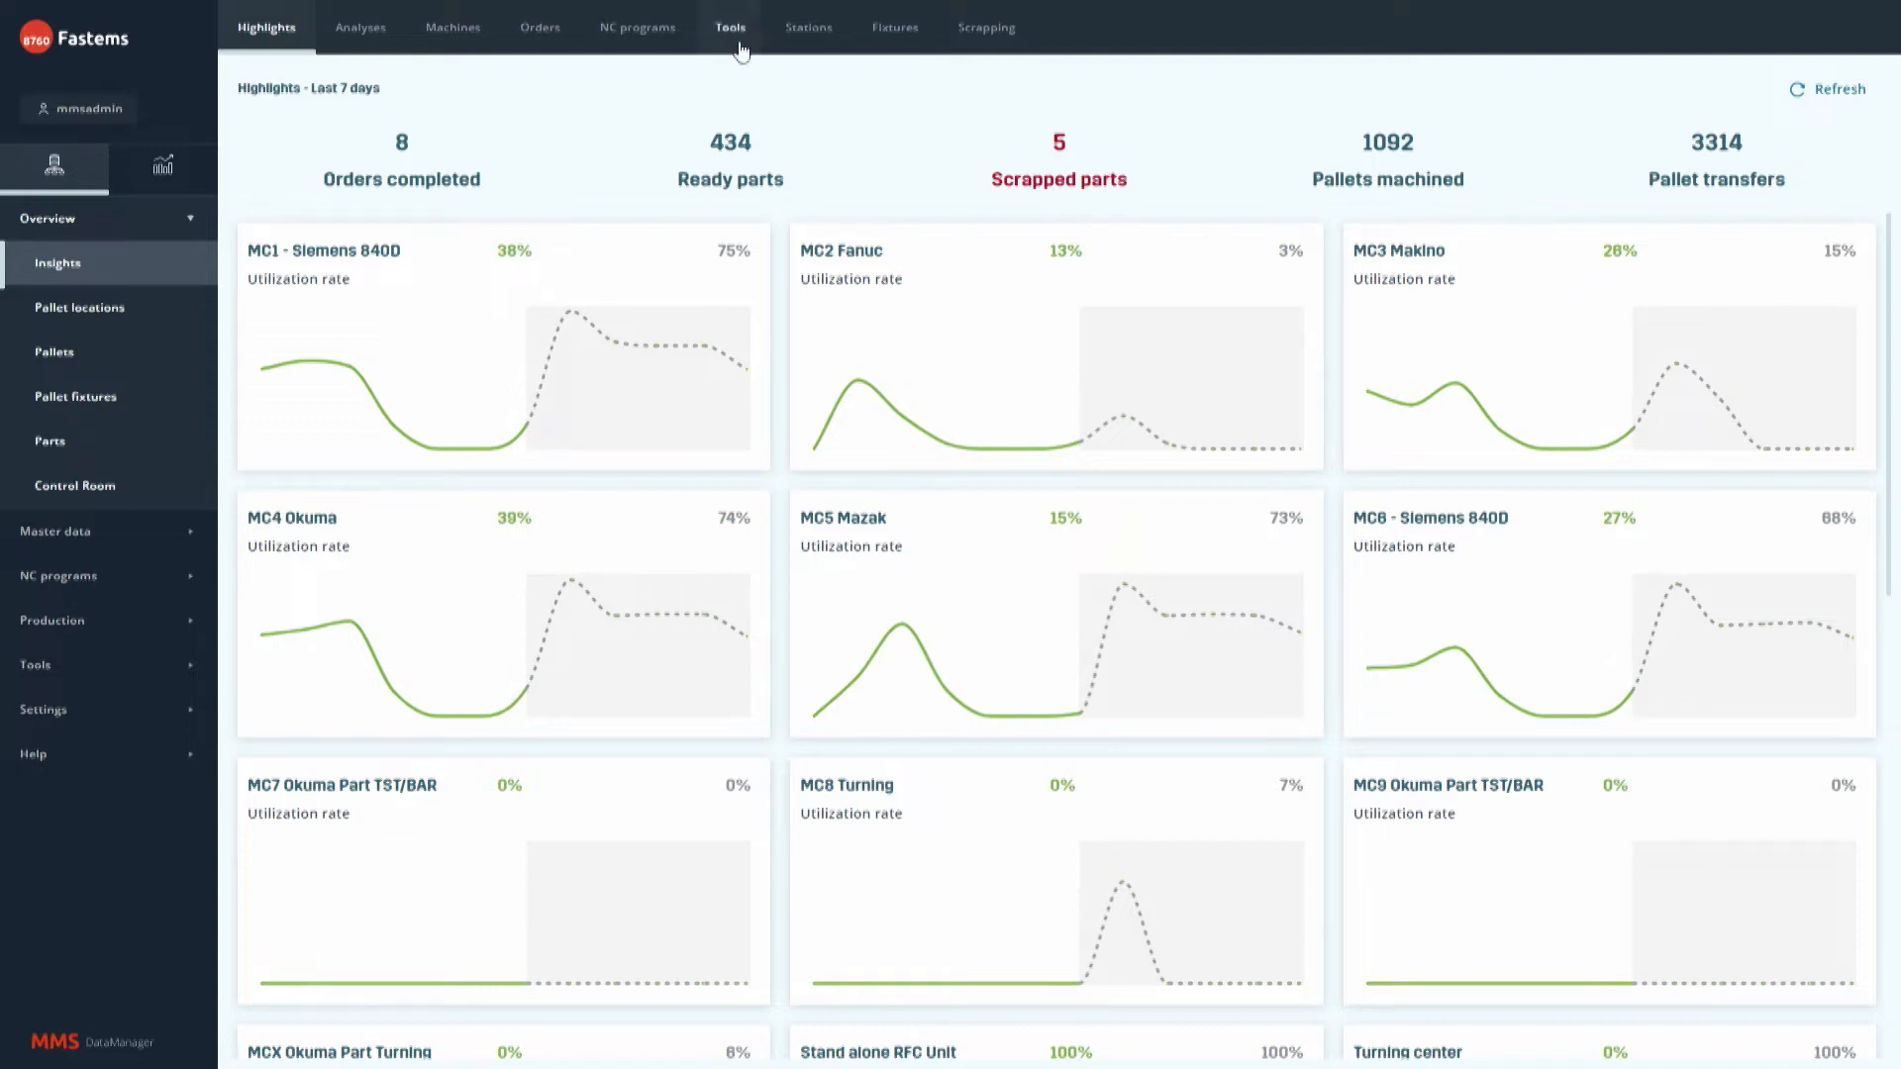
click(729, 27)
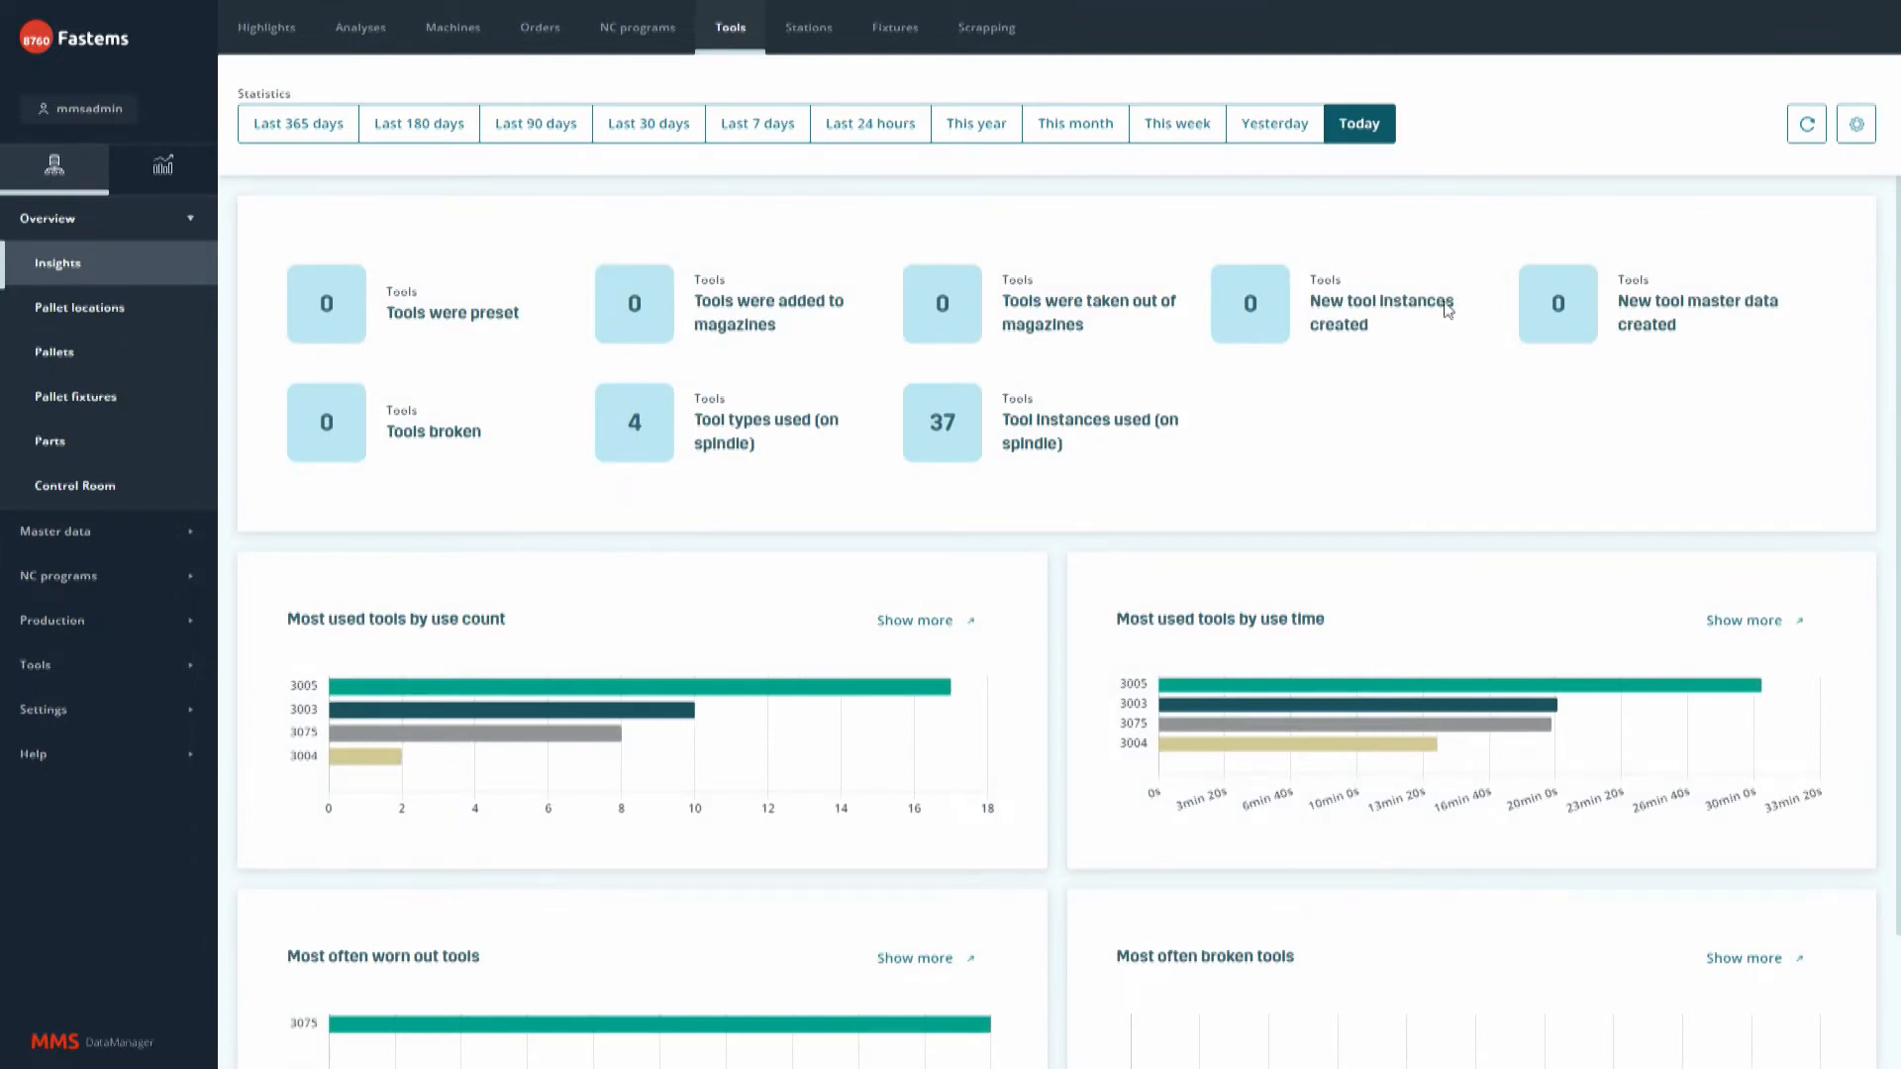
mouse_move(1074, 123)
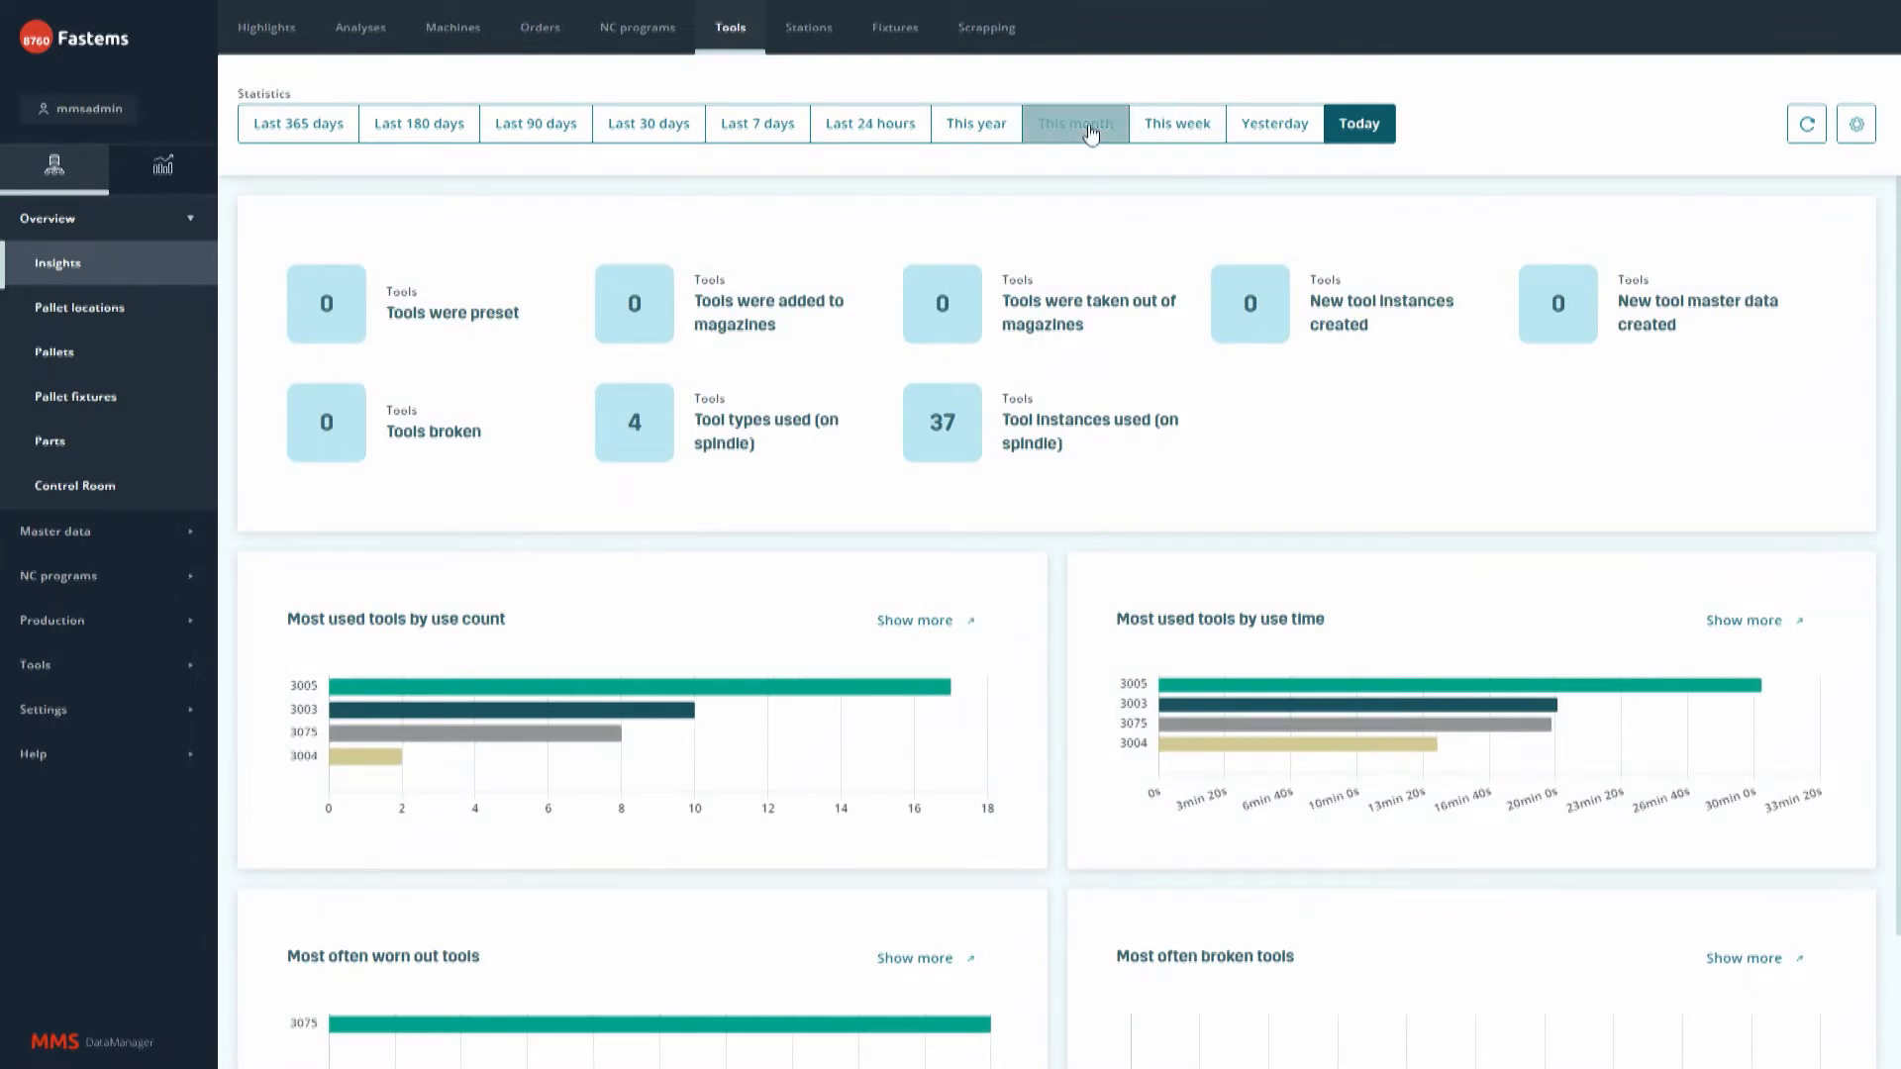
Switch tool statistics to this month, then view NC program run counts and run times.
click(1073, 123)
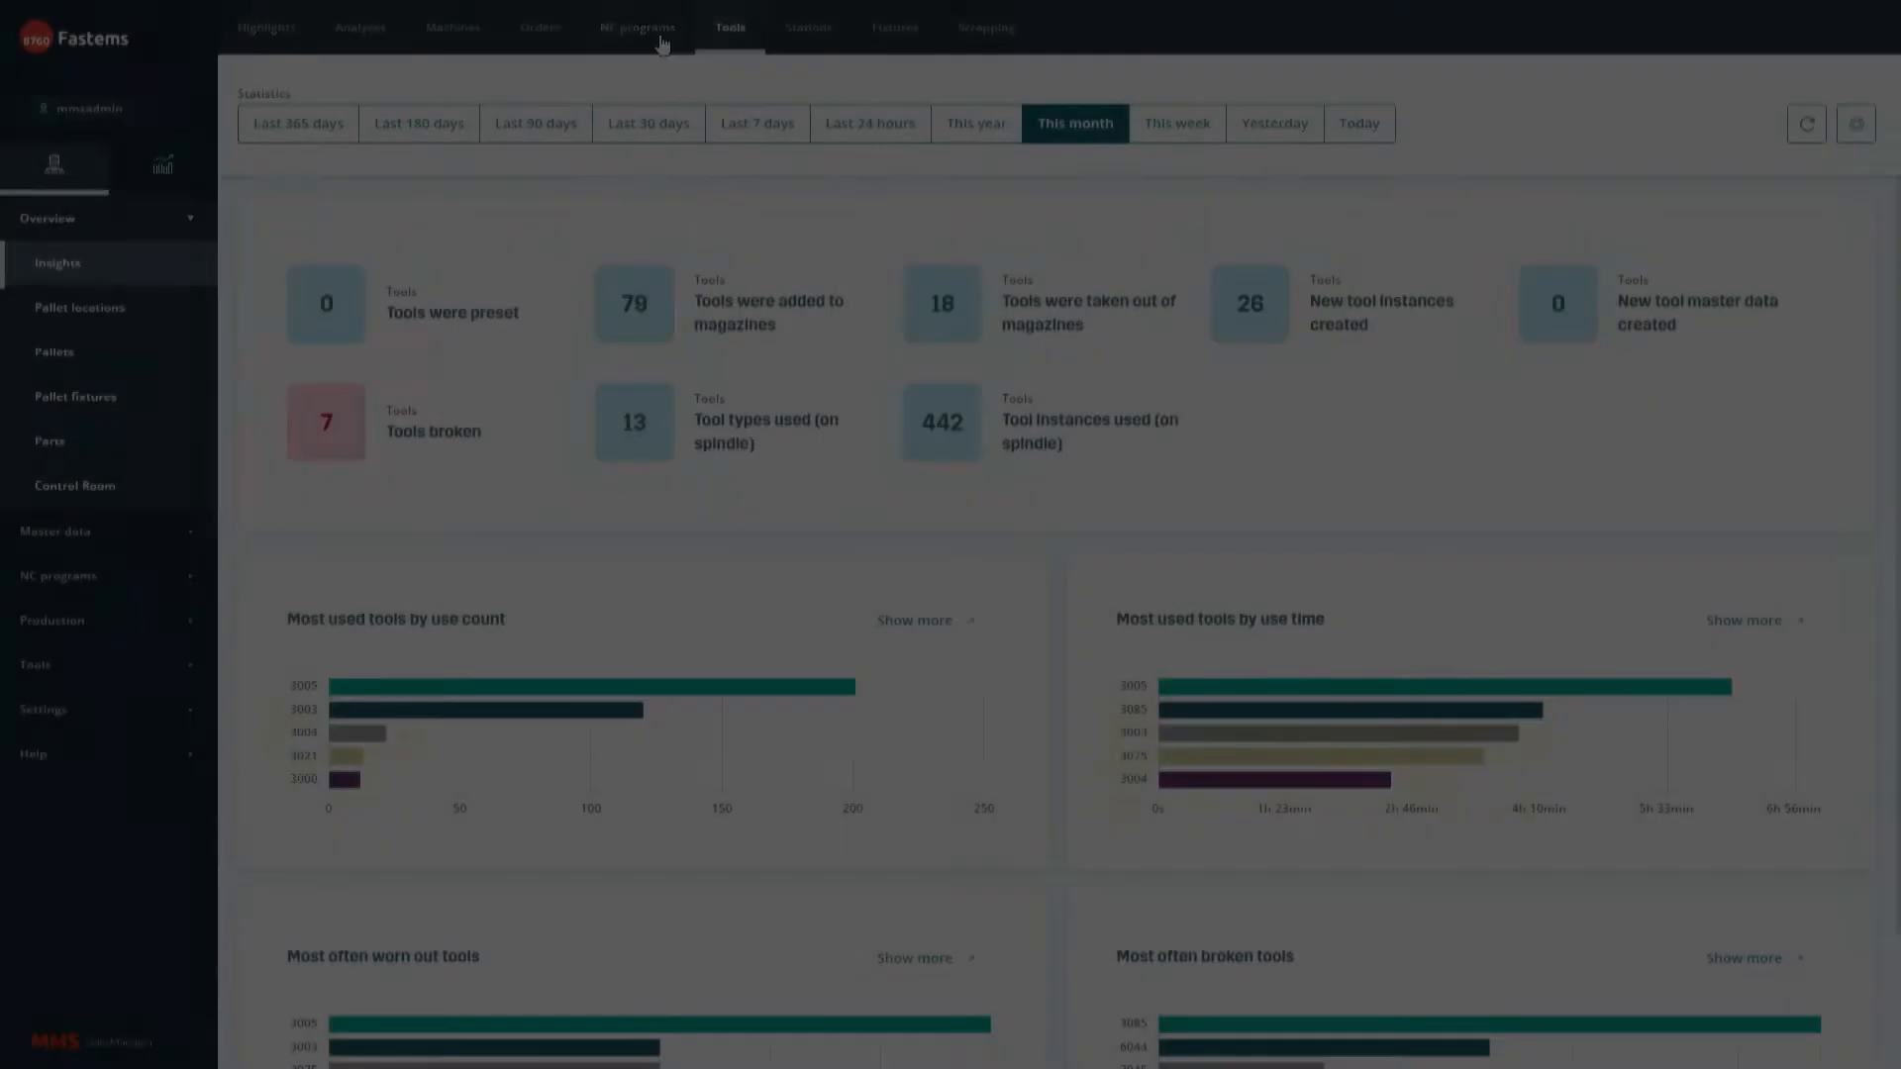
click(637, 26)
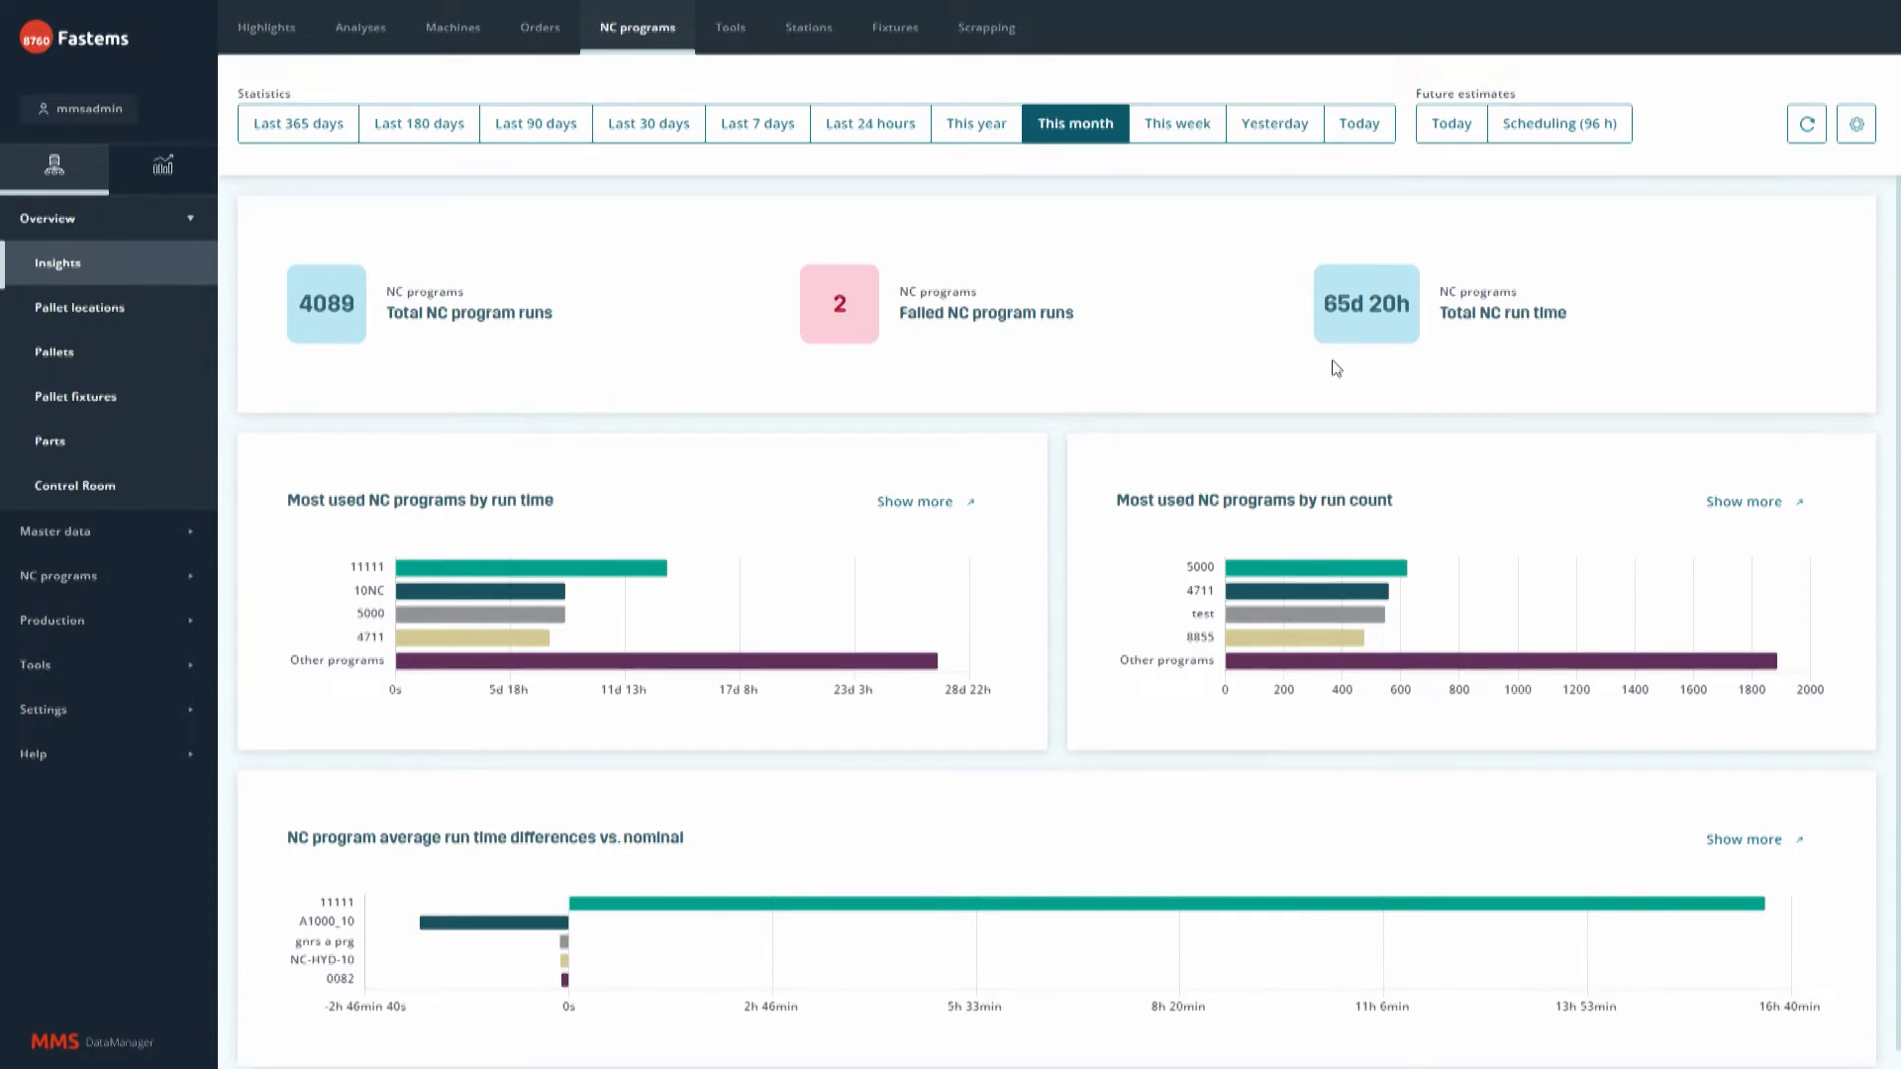
Look over the Analyses tips page, then return to NC program statistics.
click(359, 26)
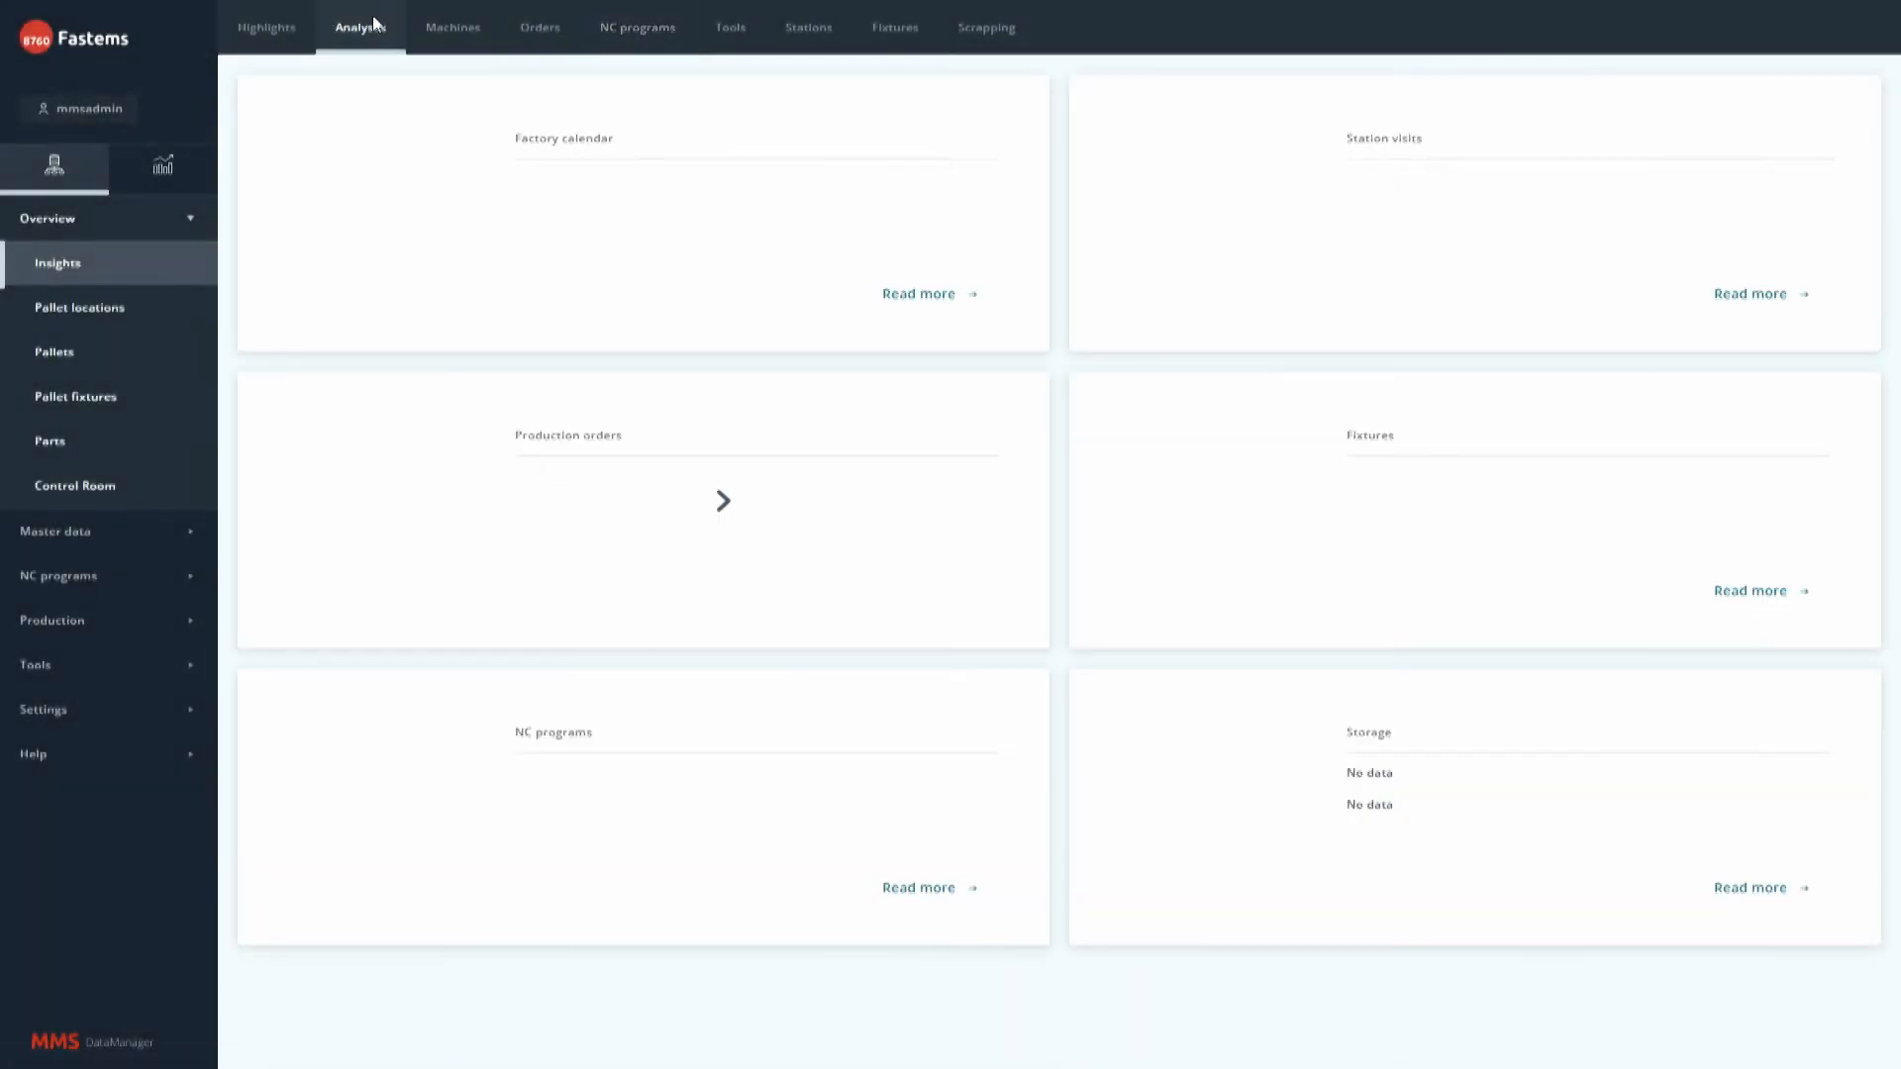
click(358, 27)
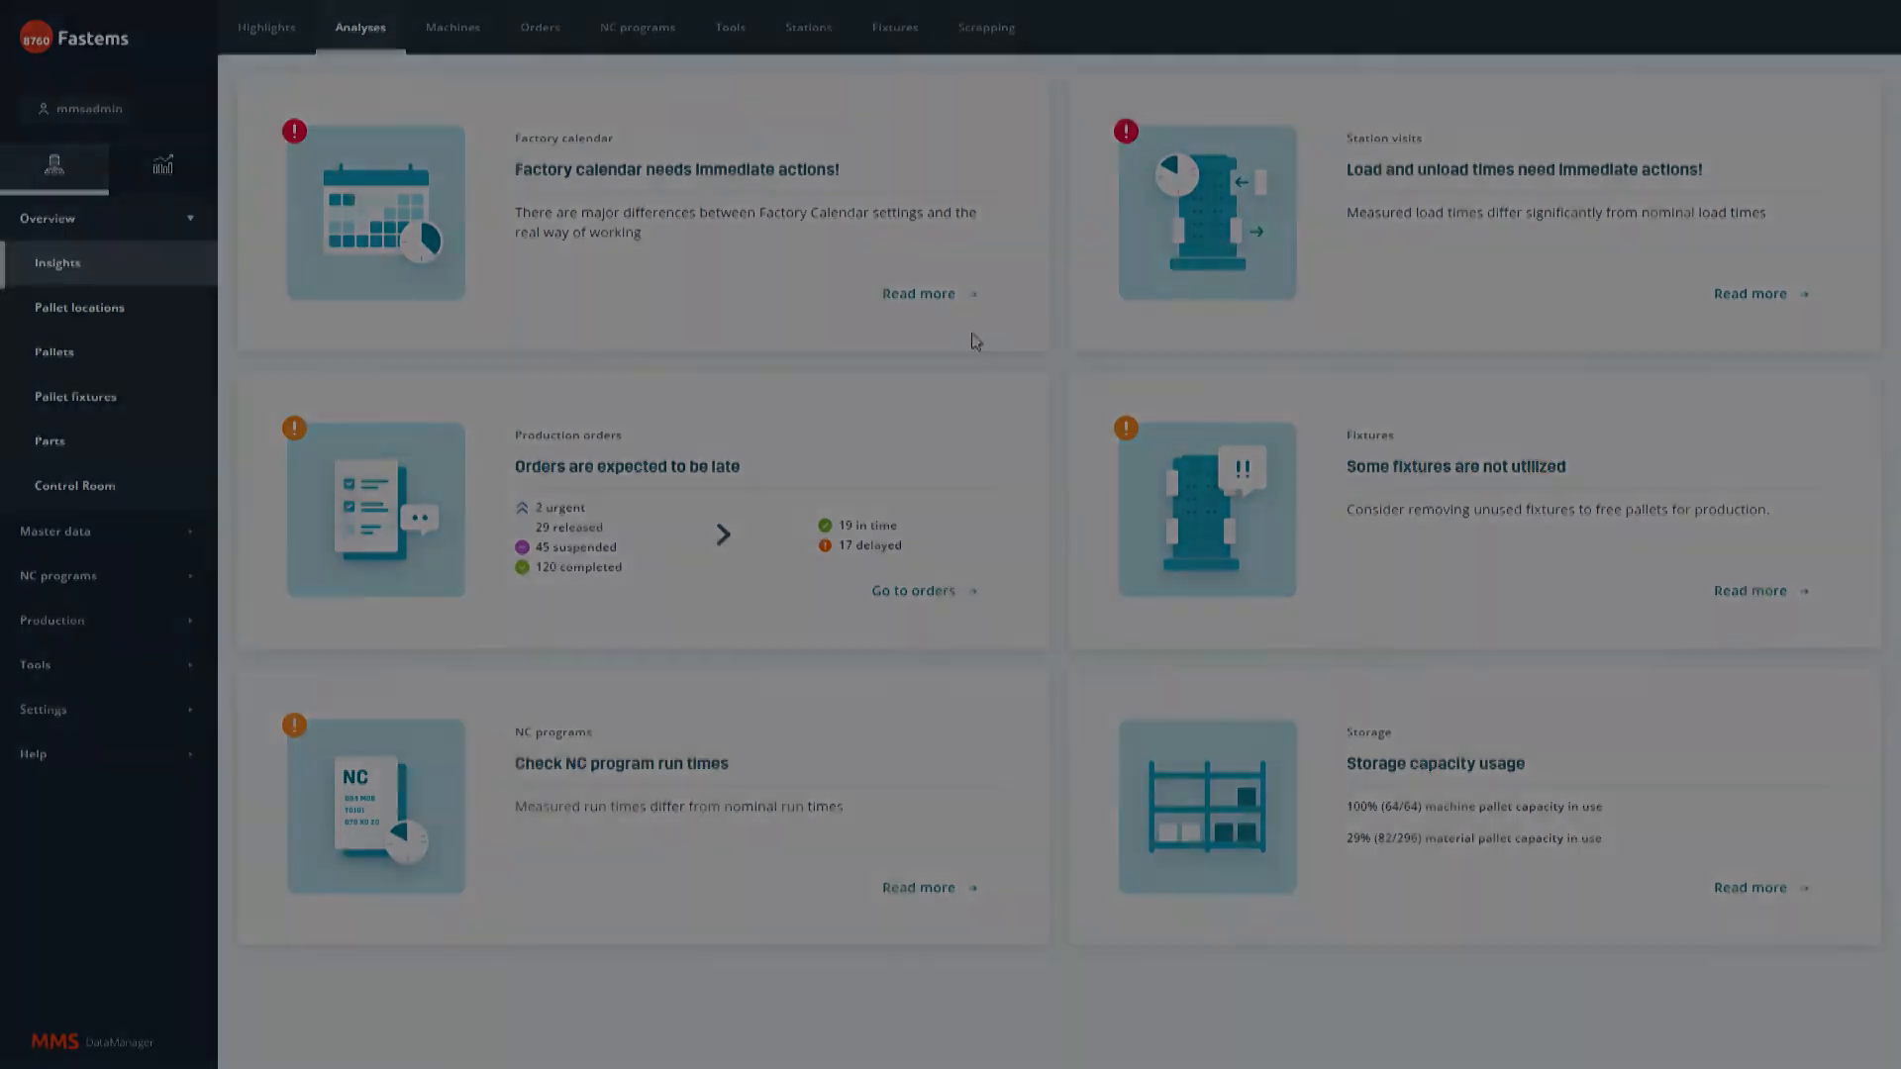
click(636, 27)
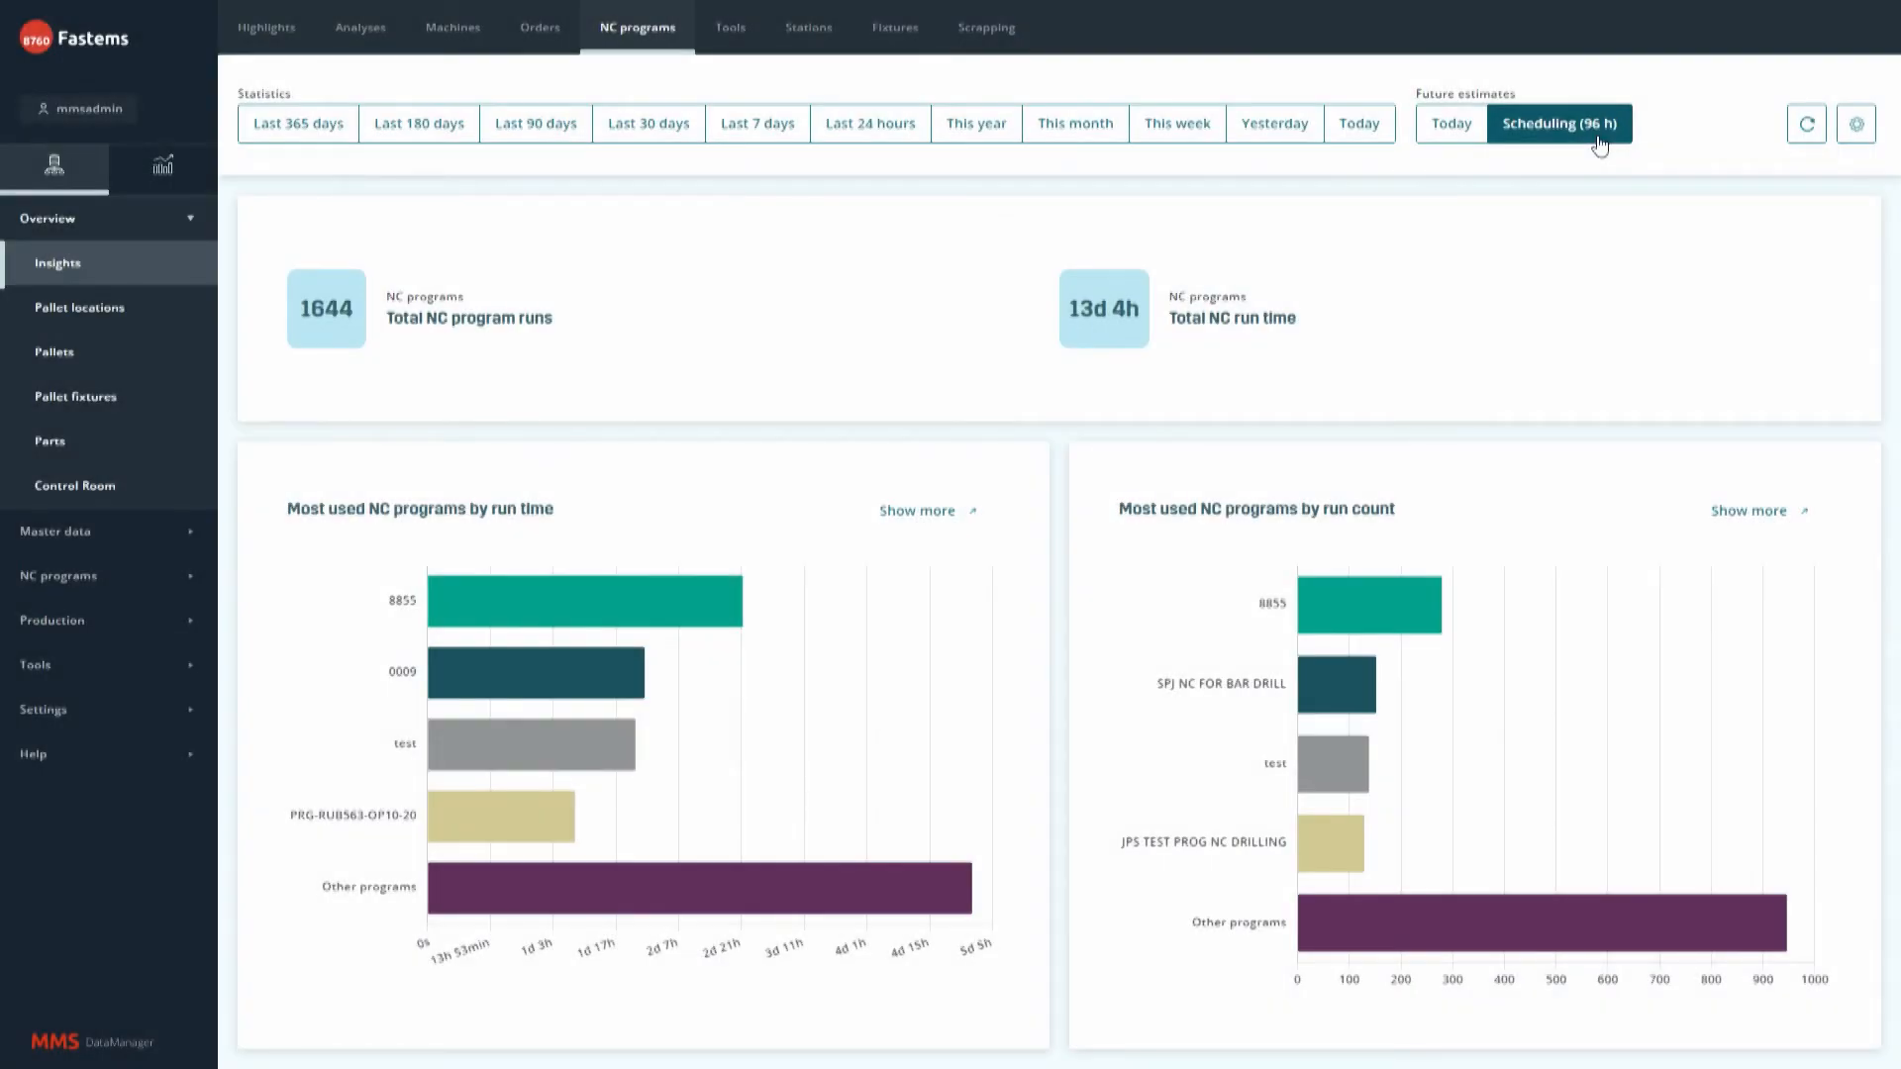
click(1857, 124)
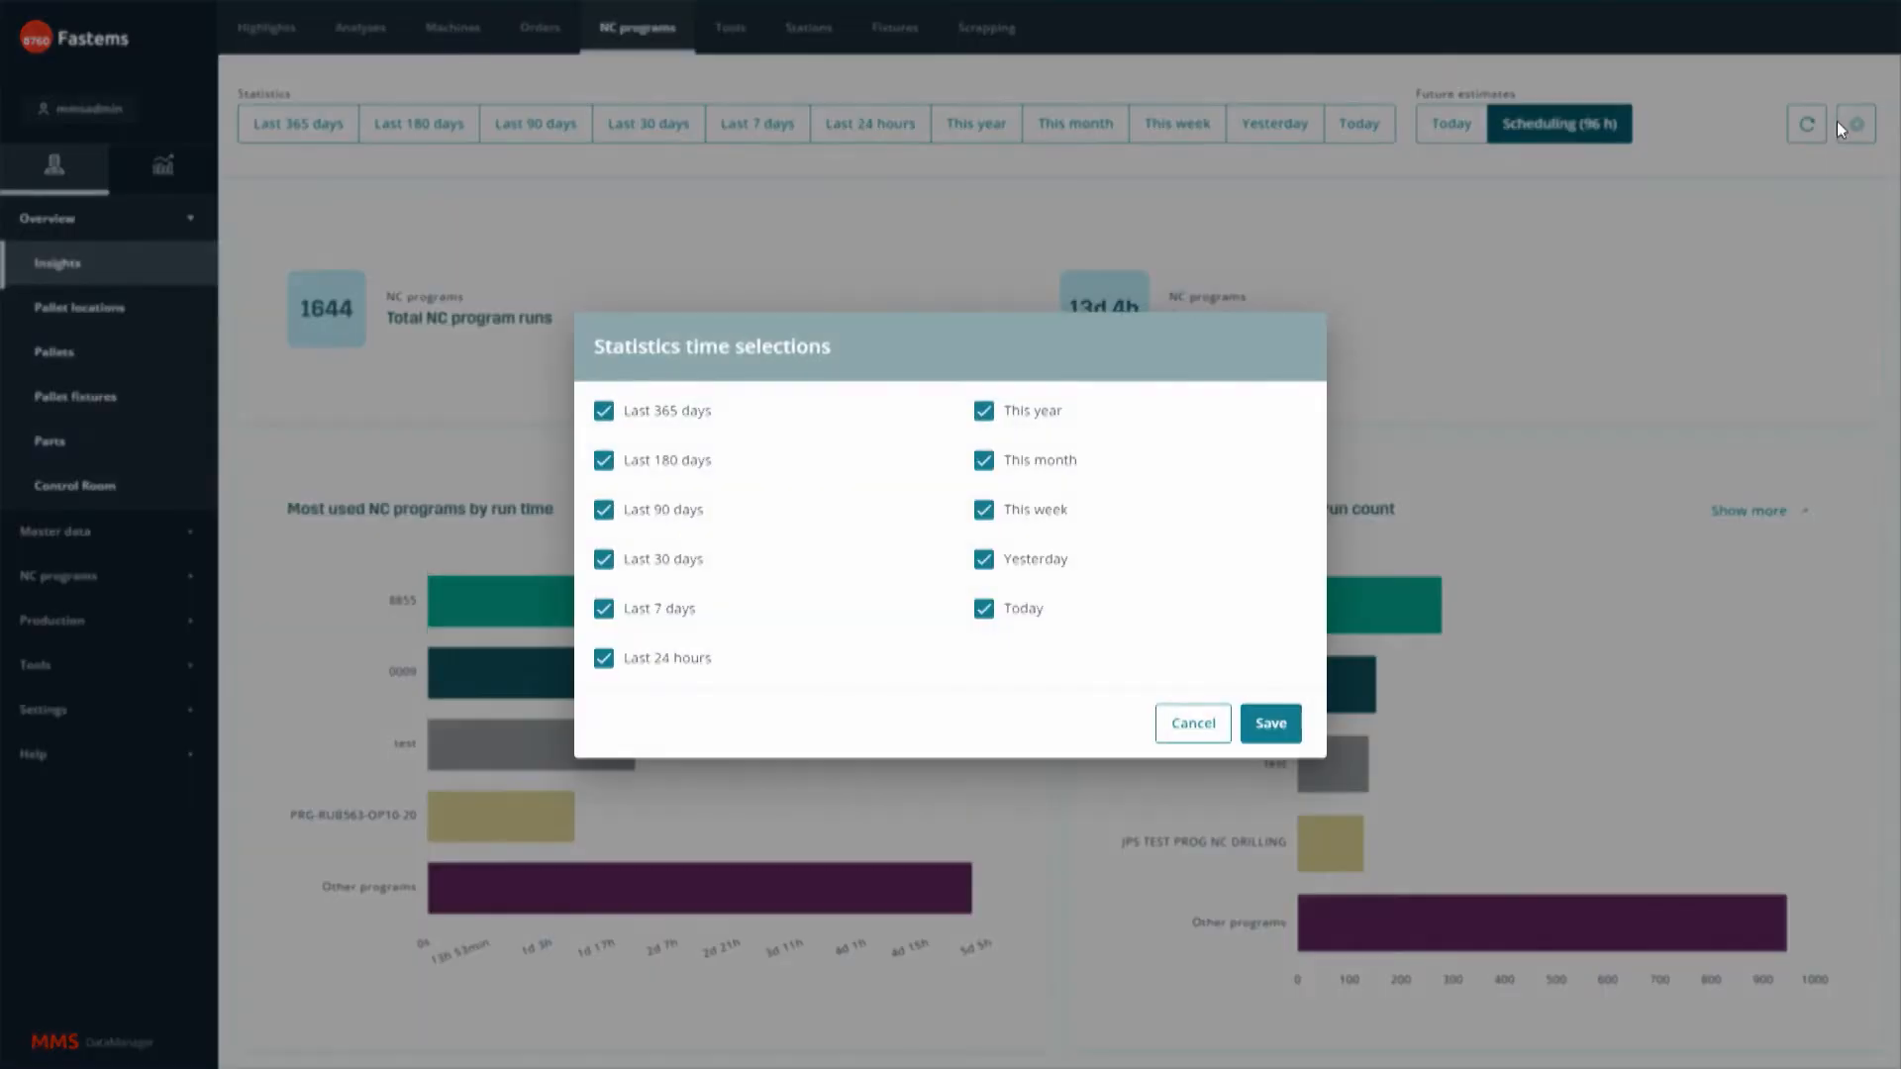
mouse_move(1111, 437)
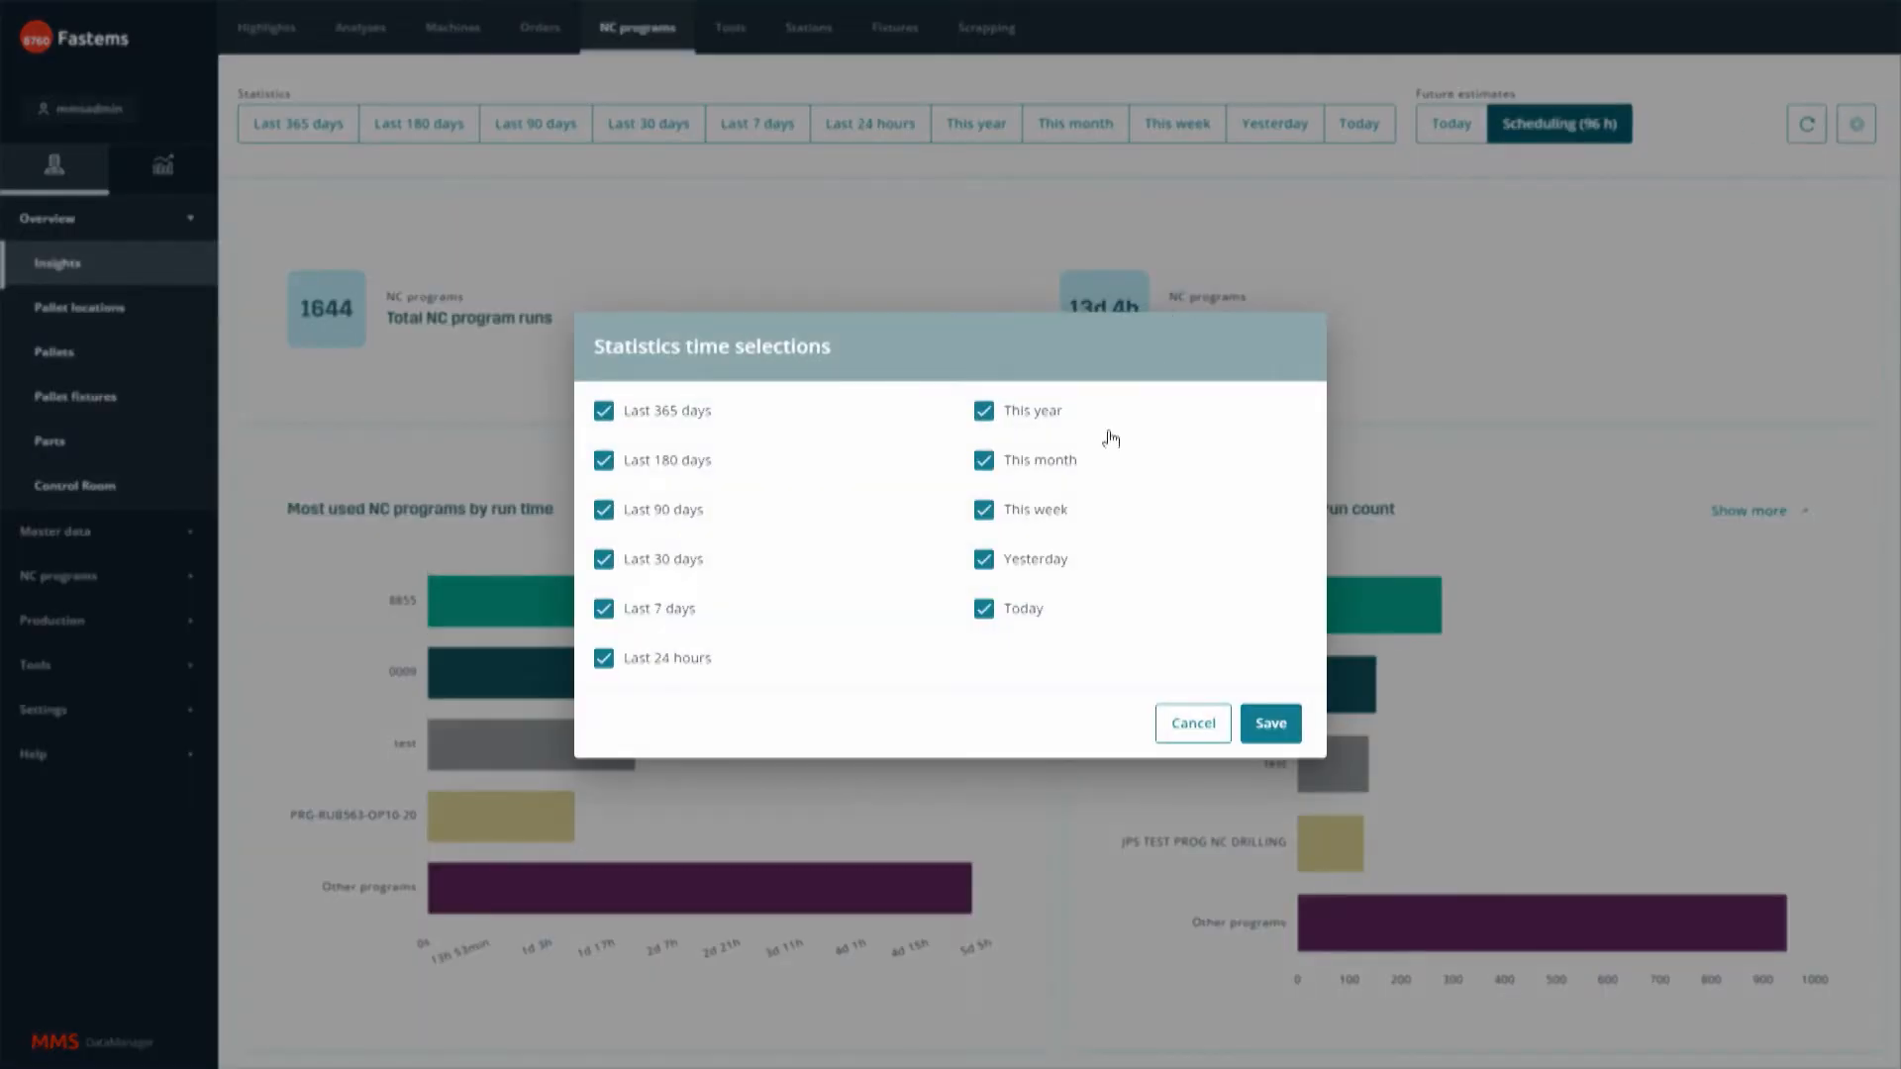
mouse_move(842, 471)
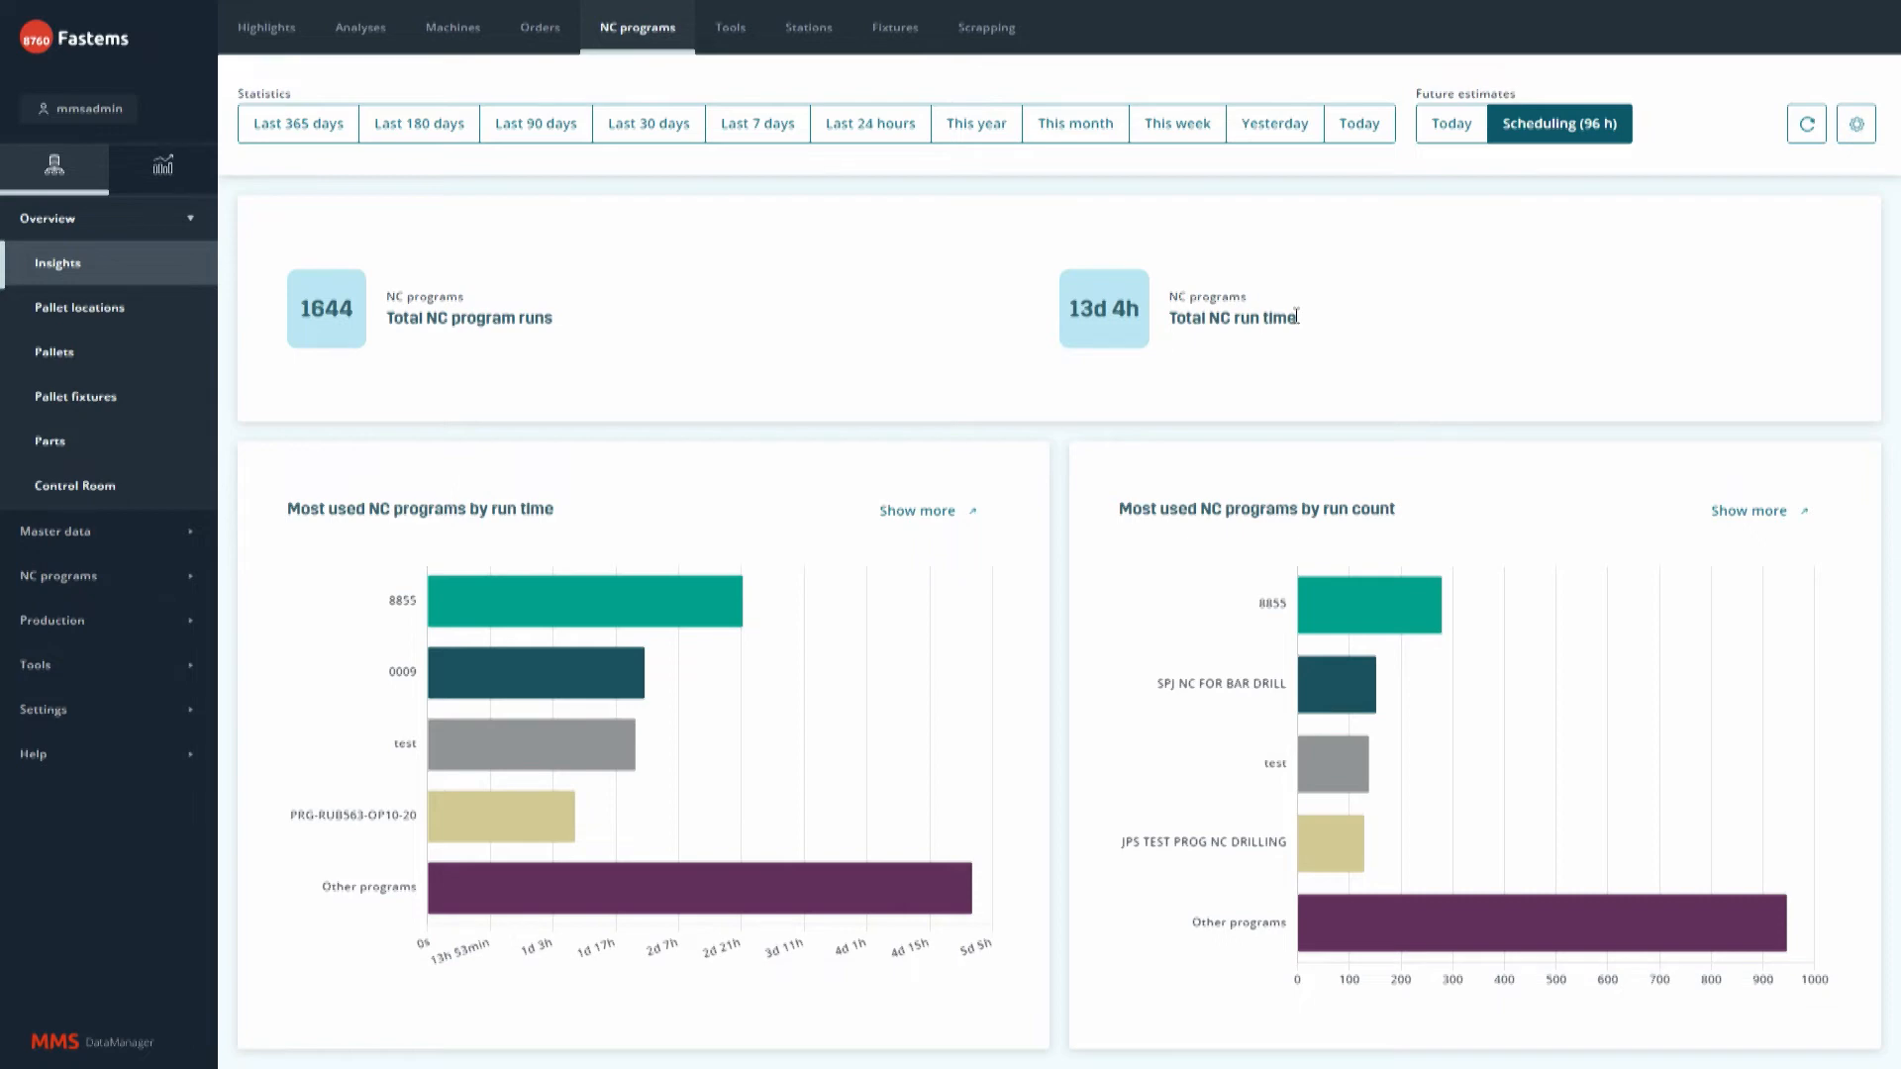
View this month's and 96-hour scheduling NC program figures, then go back to Highlights.
click(1073, 123)
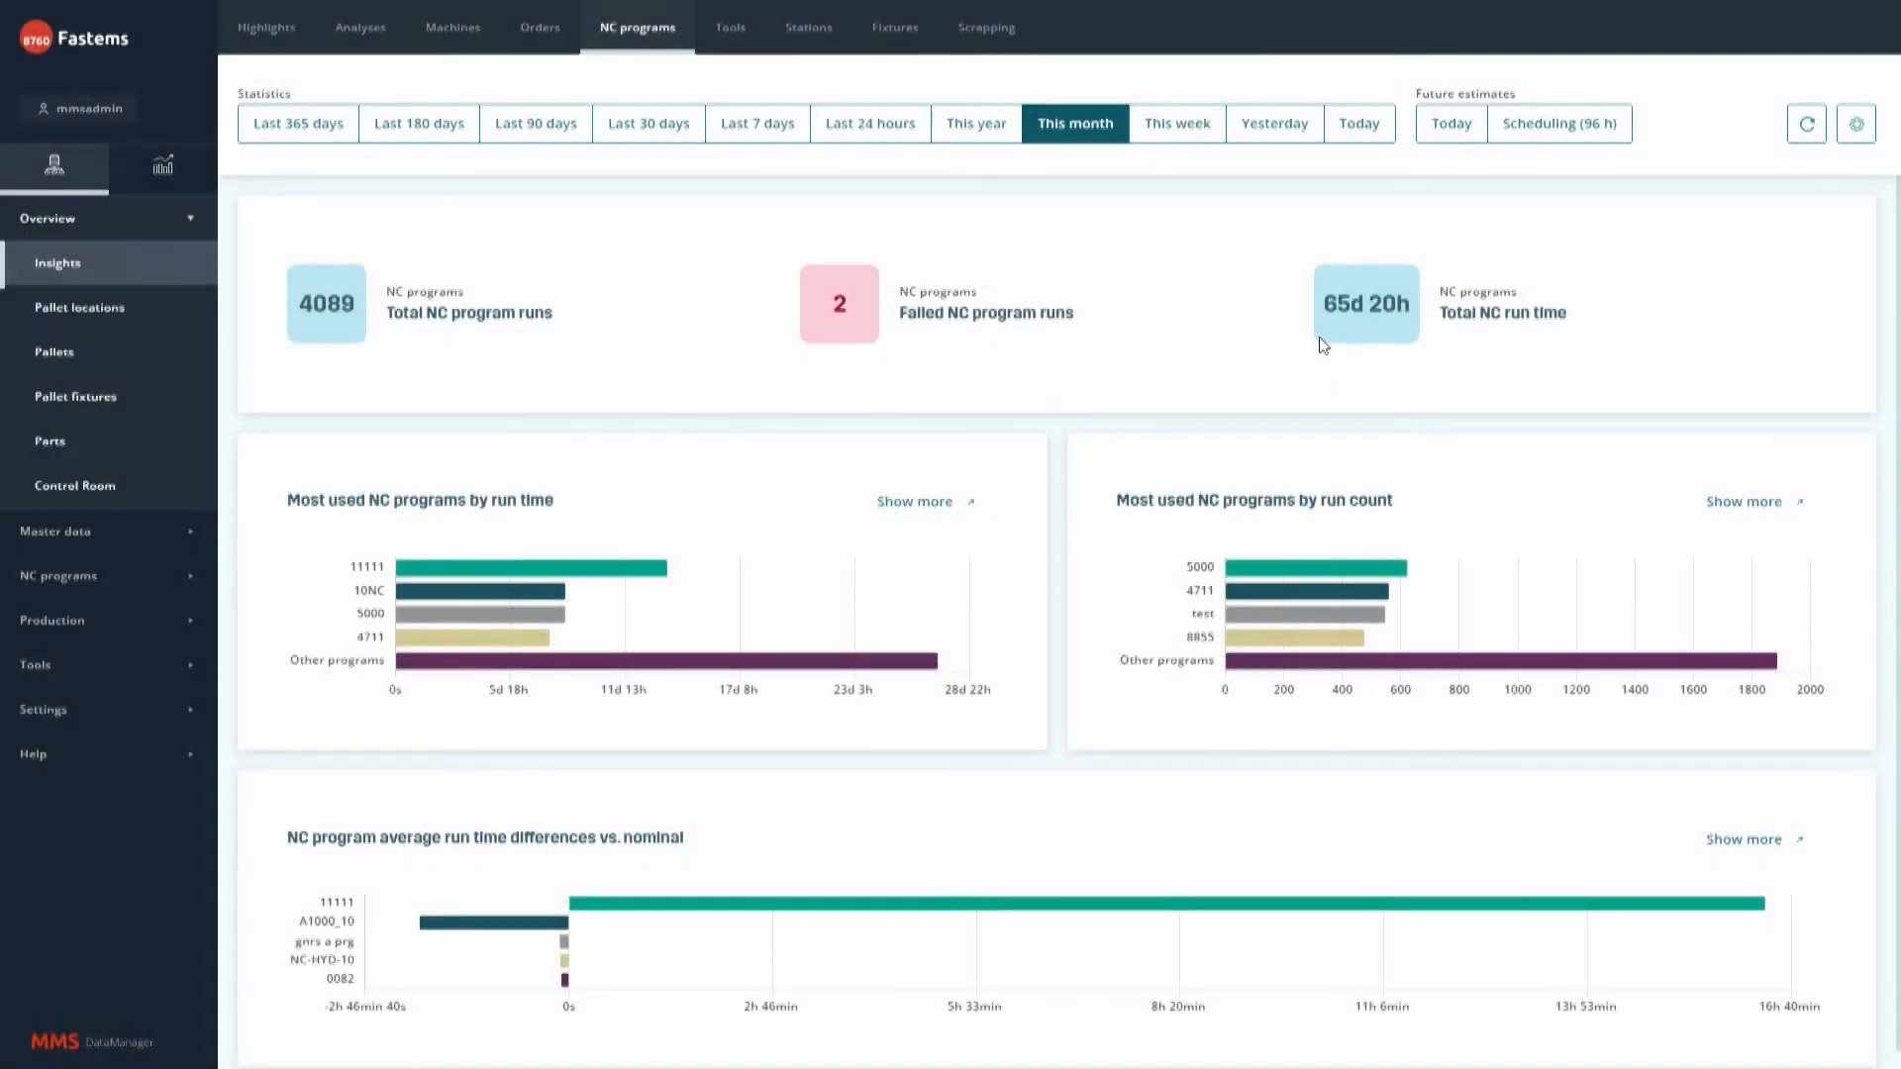
mouse_move(1389, 251)
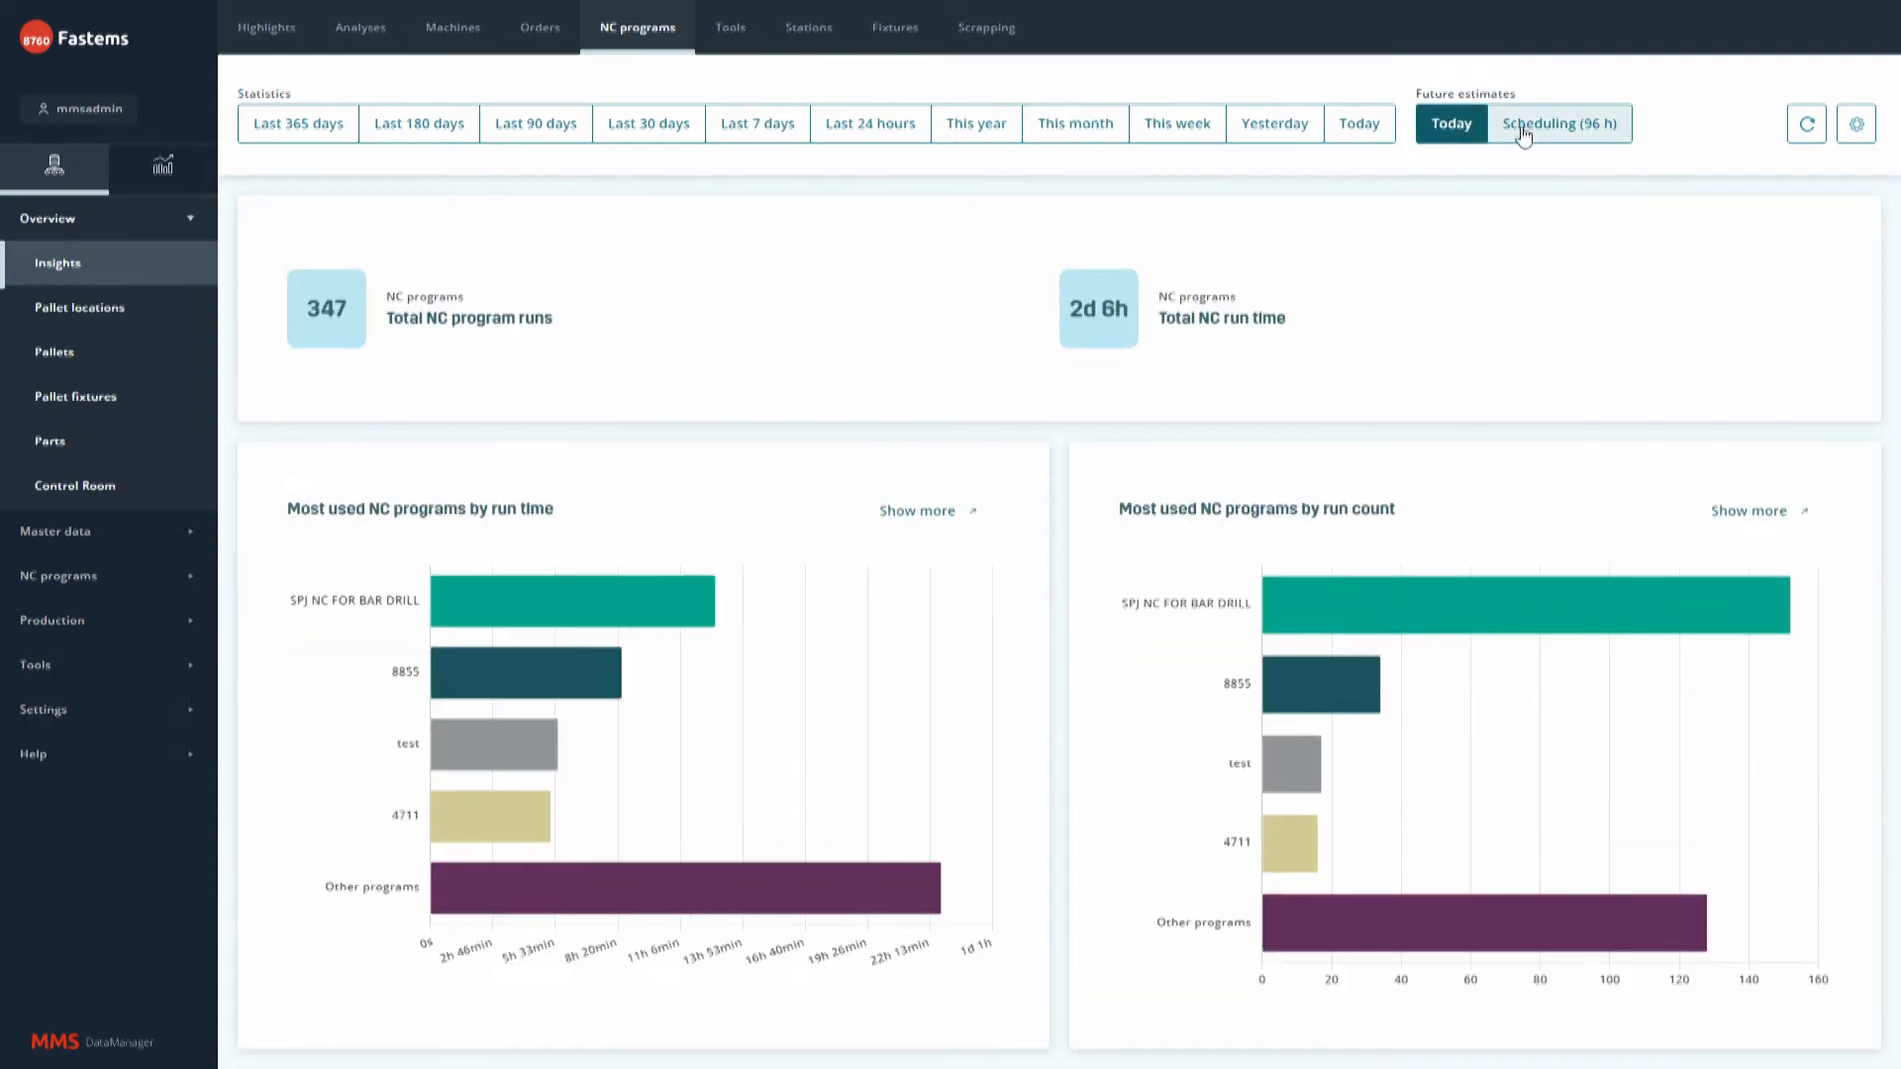
click(1560, 123)
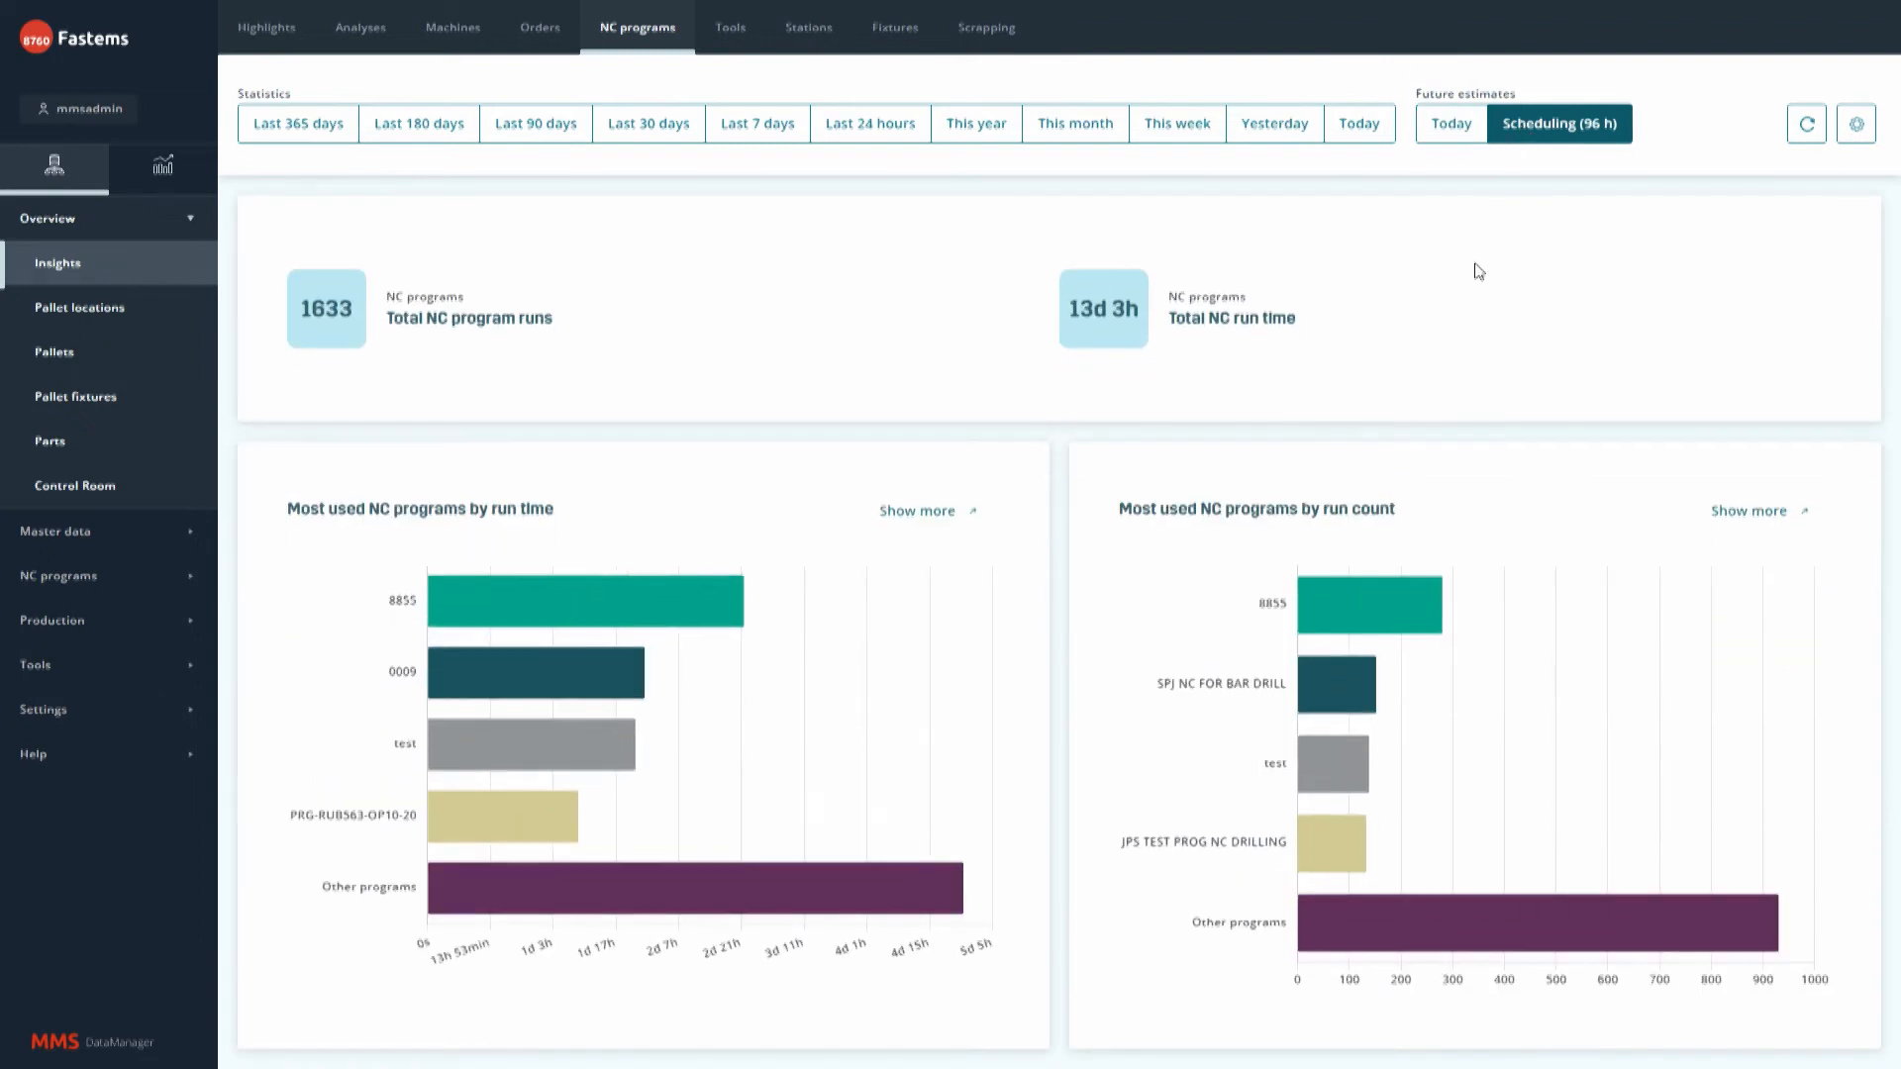
mouse_move(1295, 506)
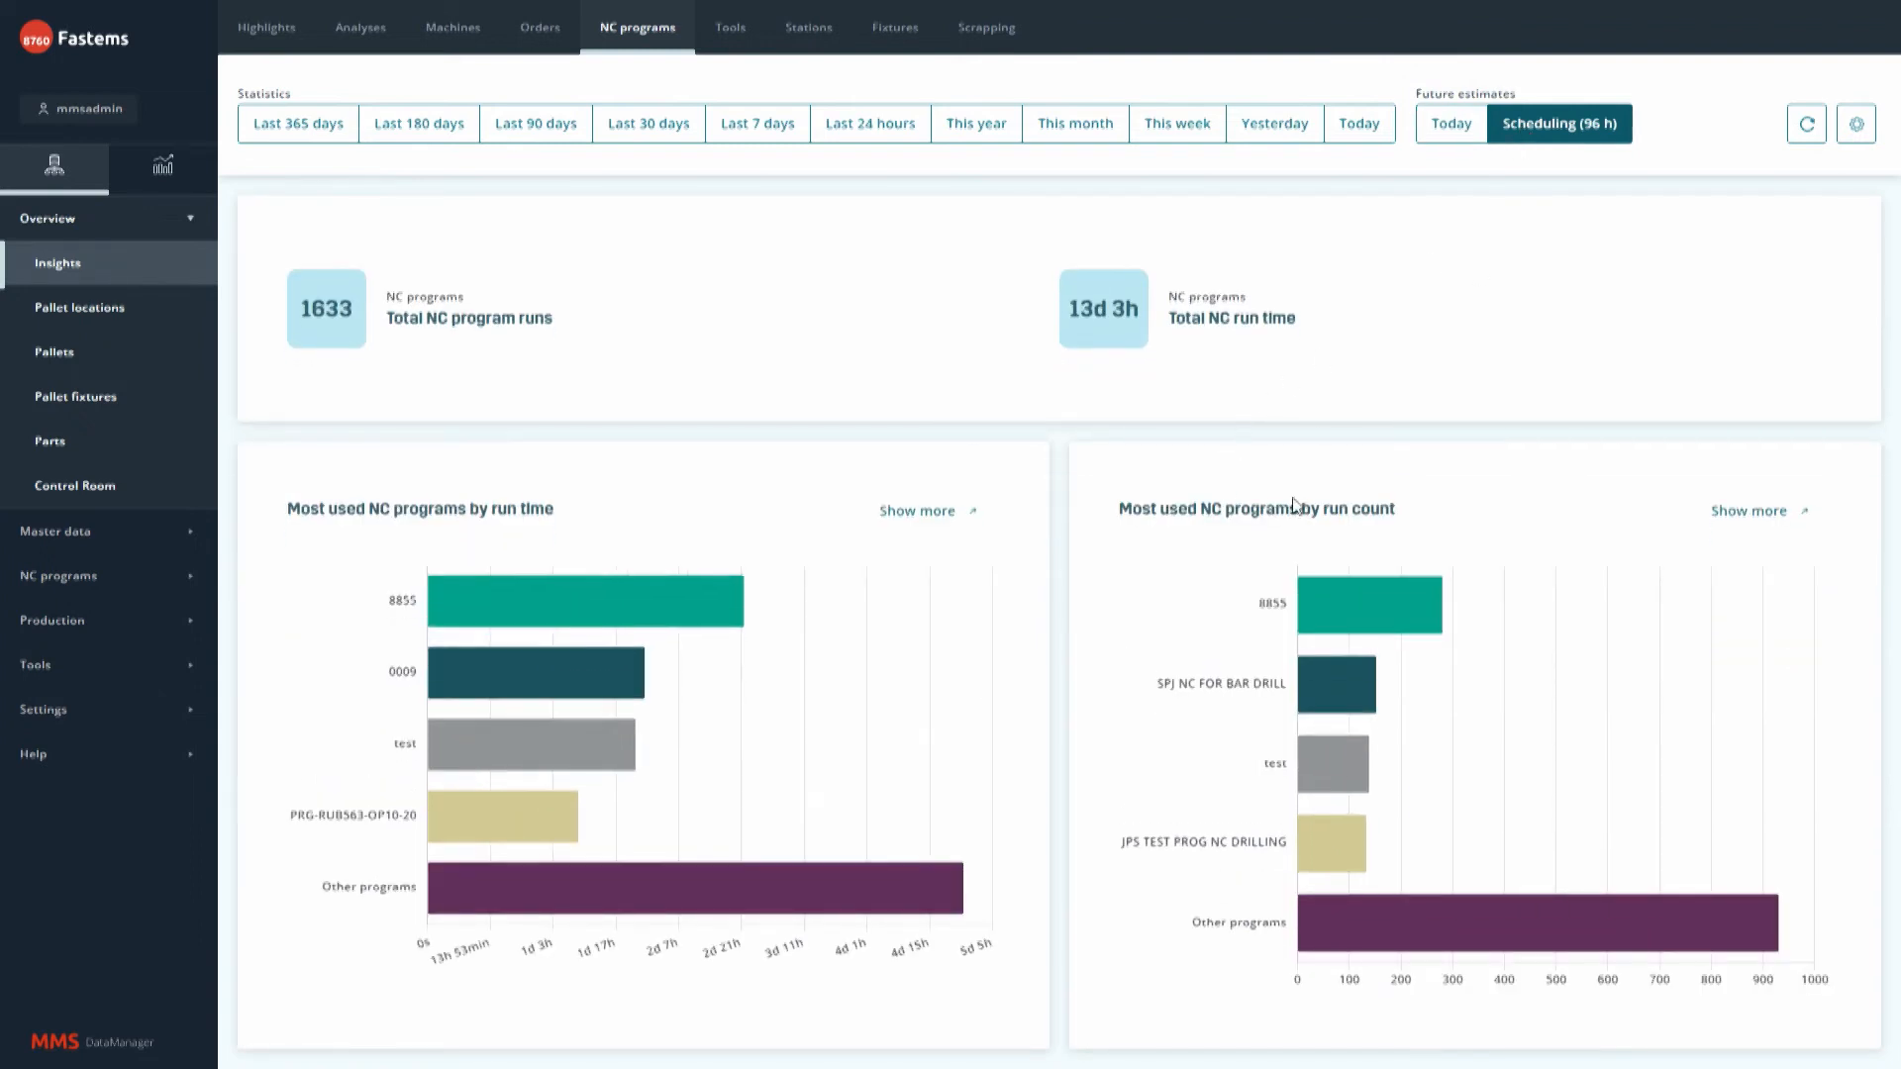
click(266, 27)
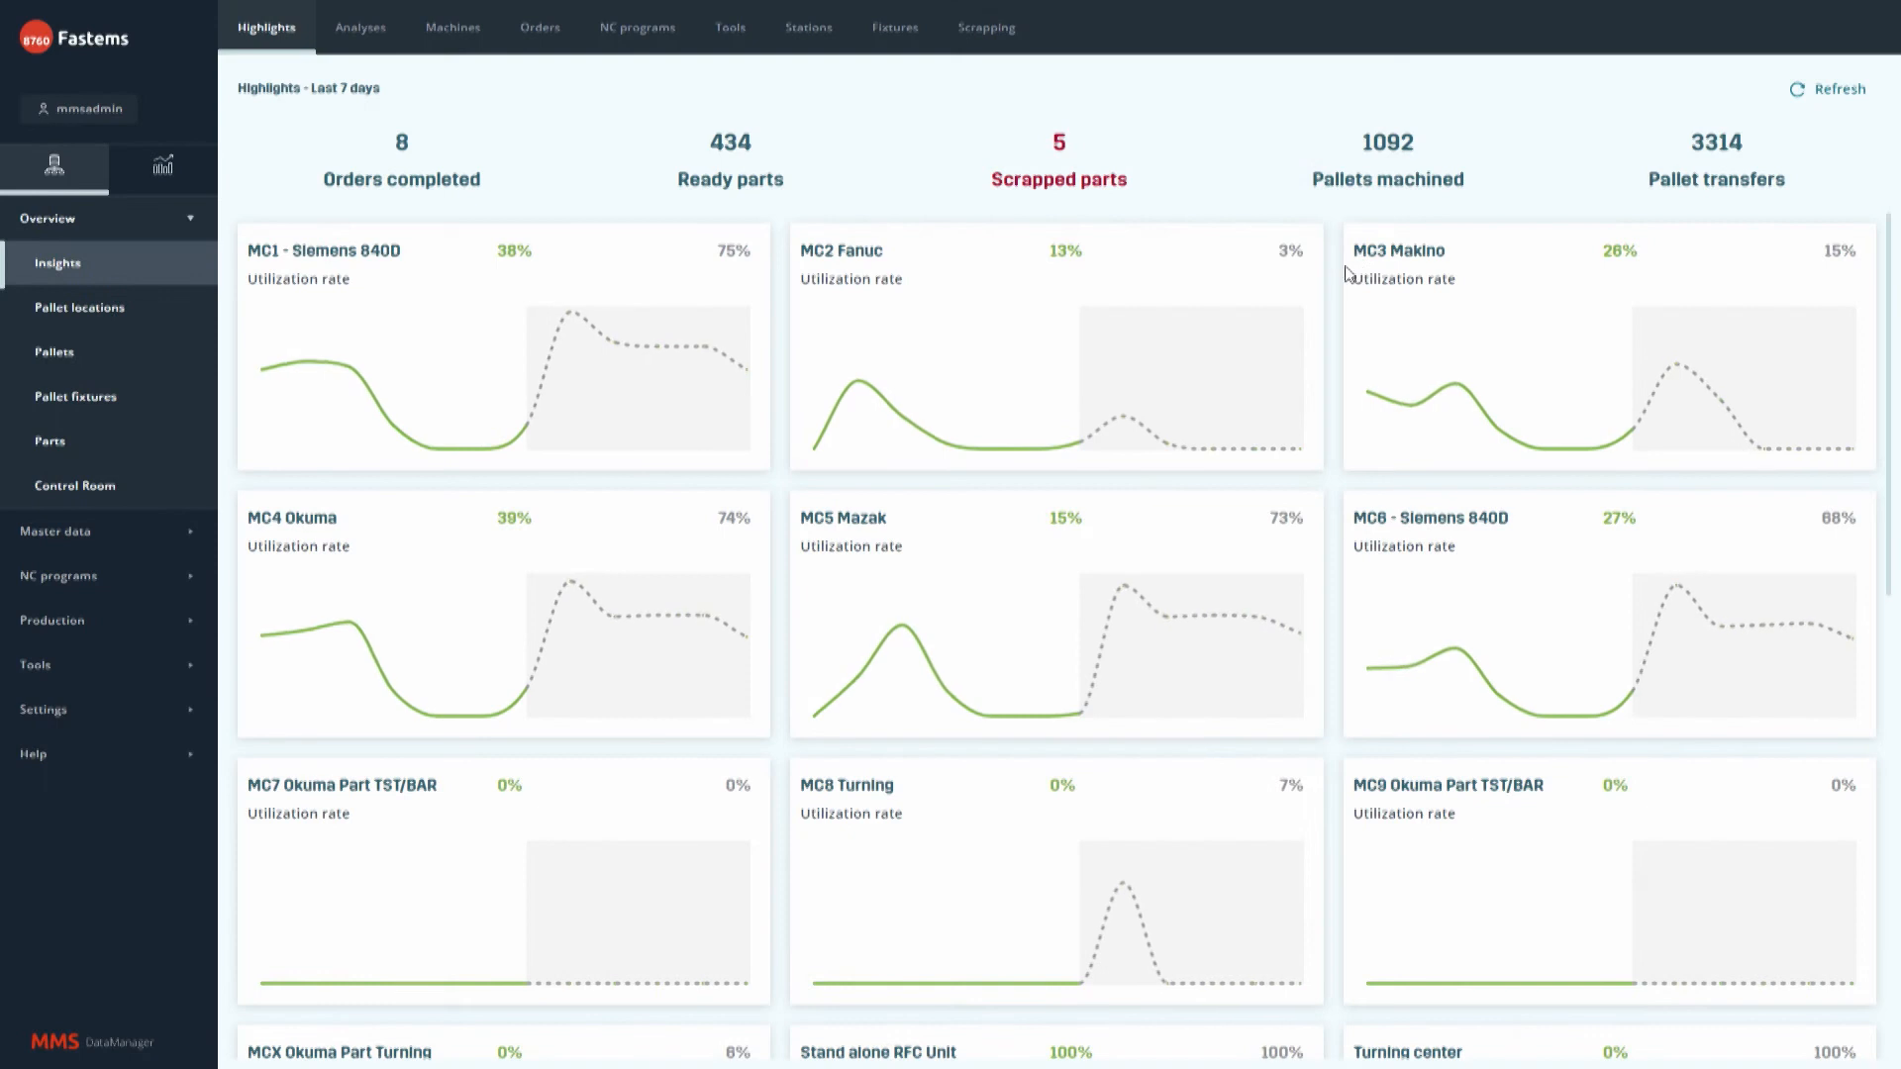
mouse_move(1543, 318)
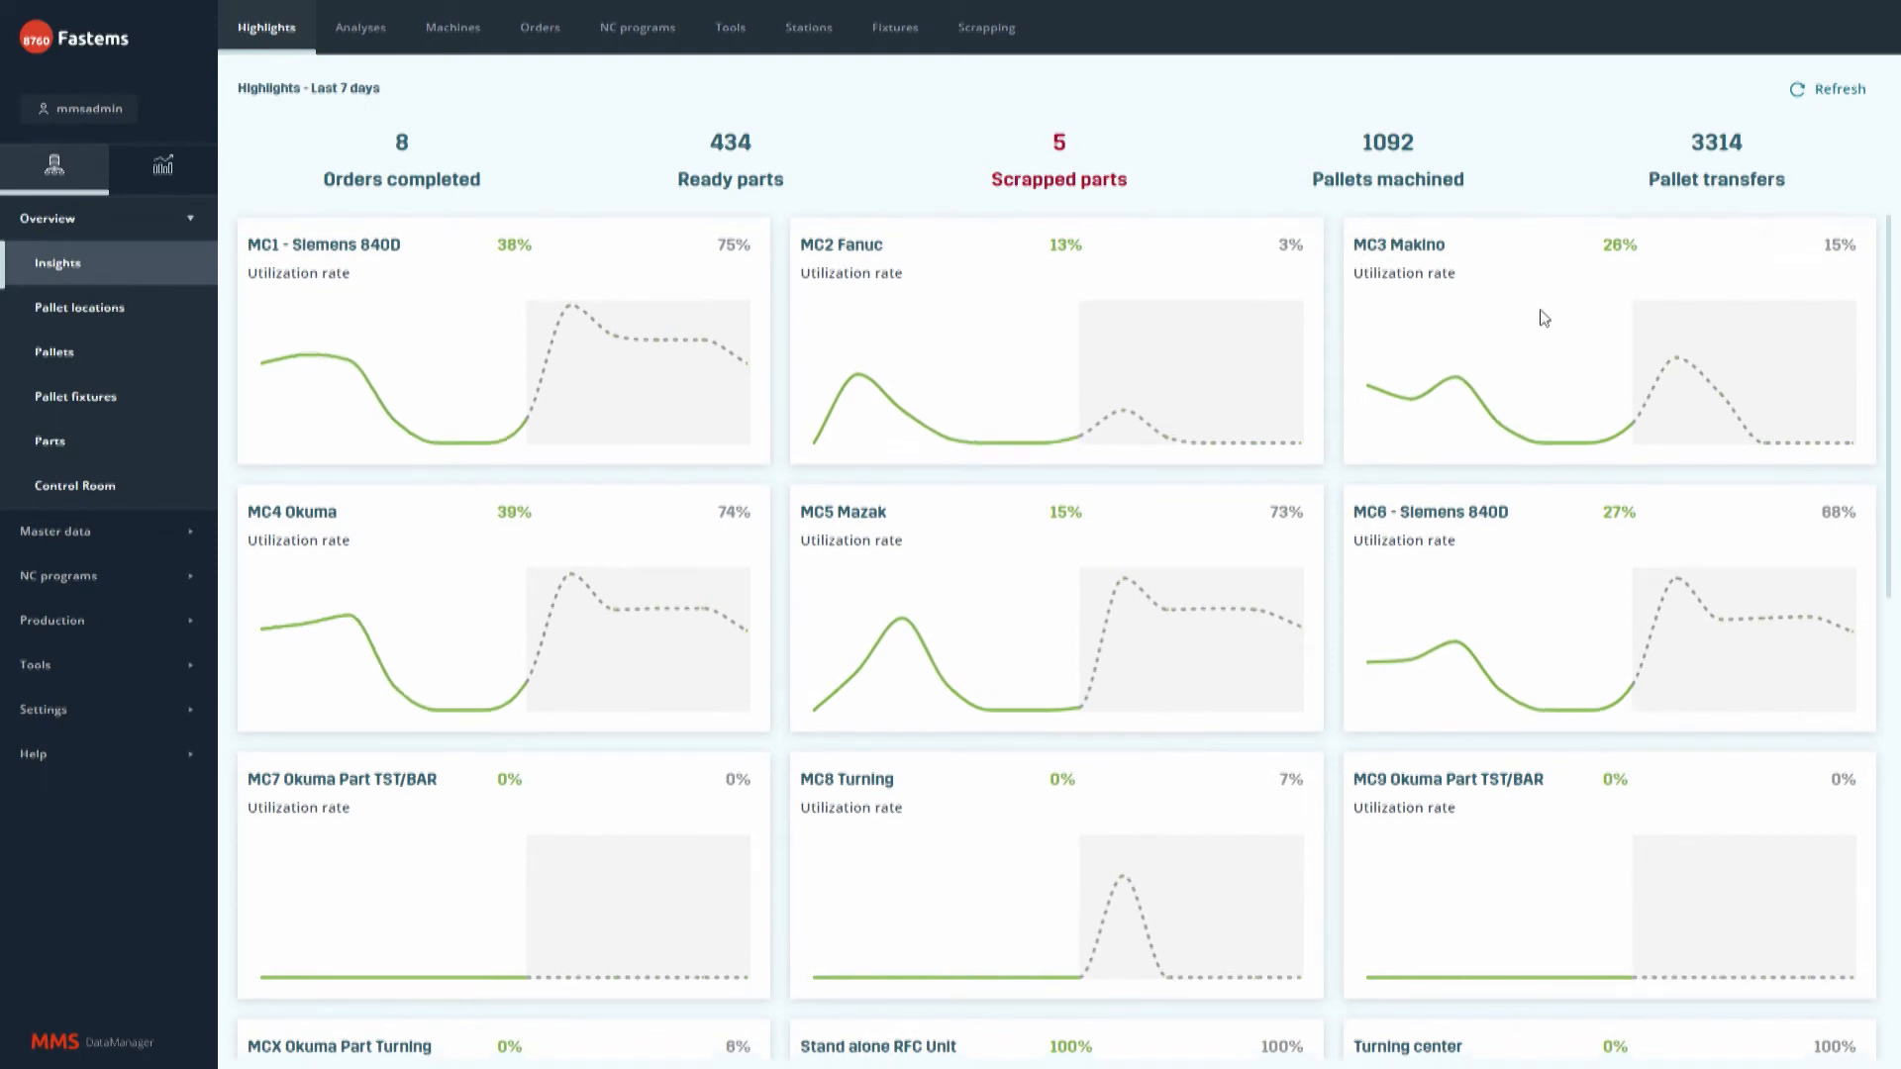
Scroll the Highlights machine and loading station cards, then reopen Tools statistics.
scroll(down, 3)
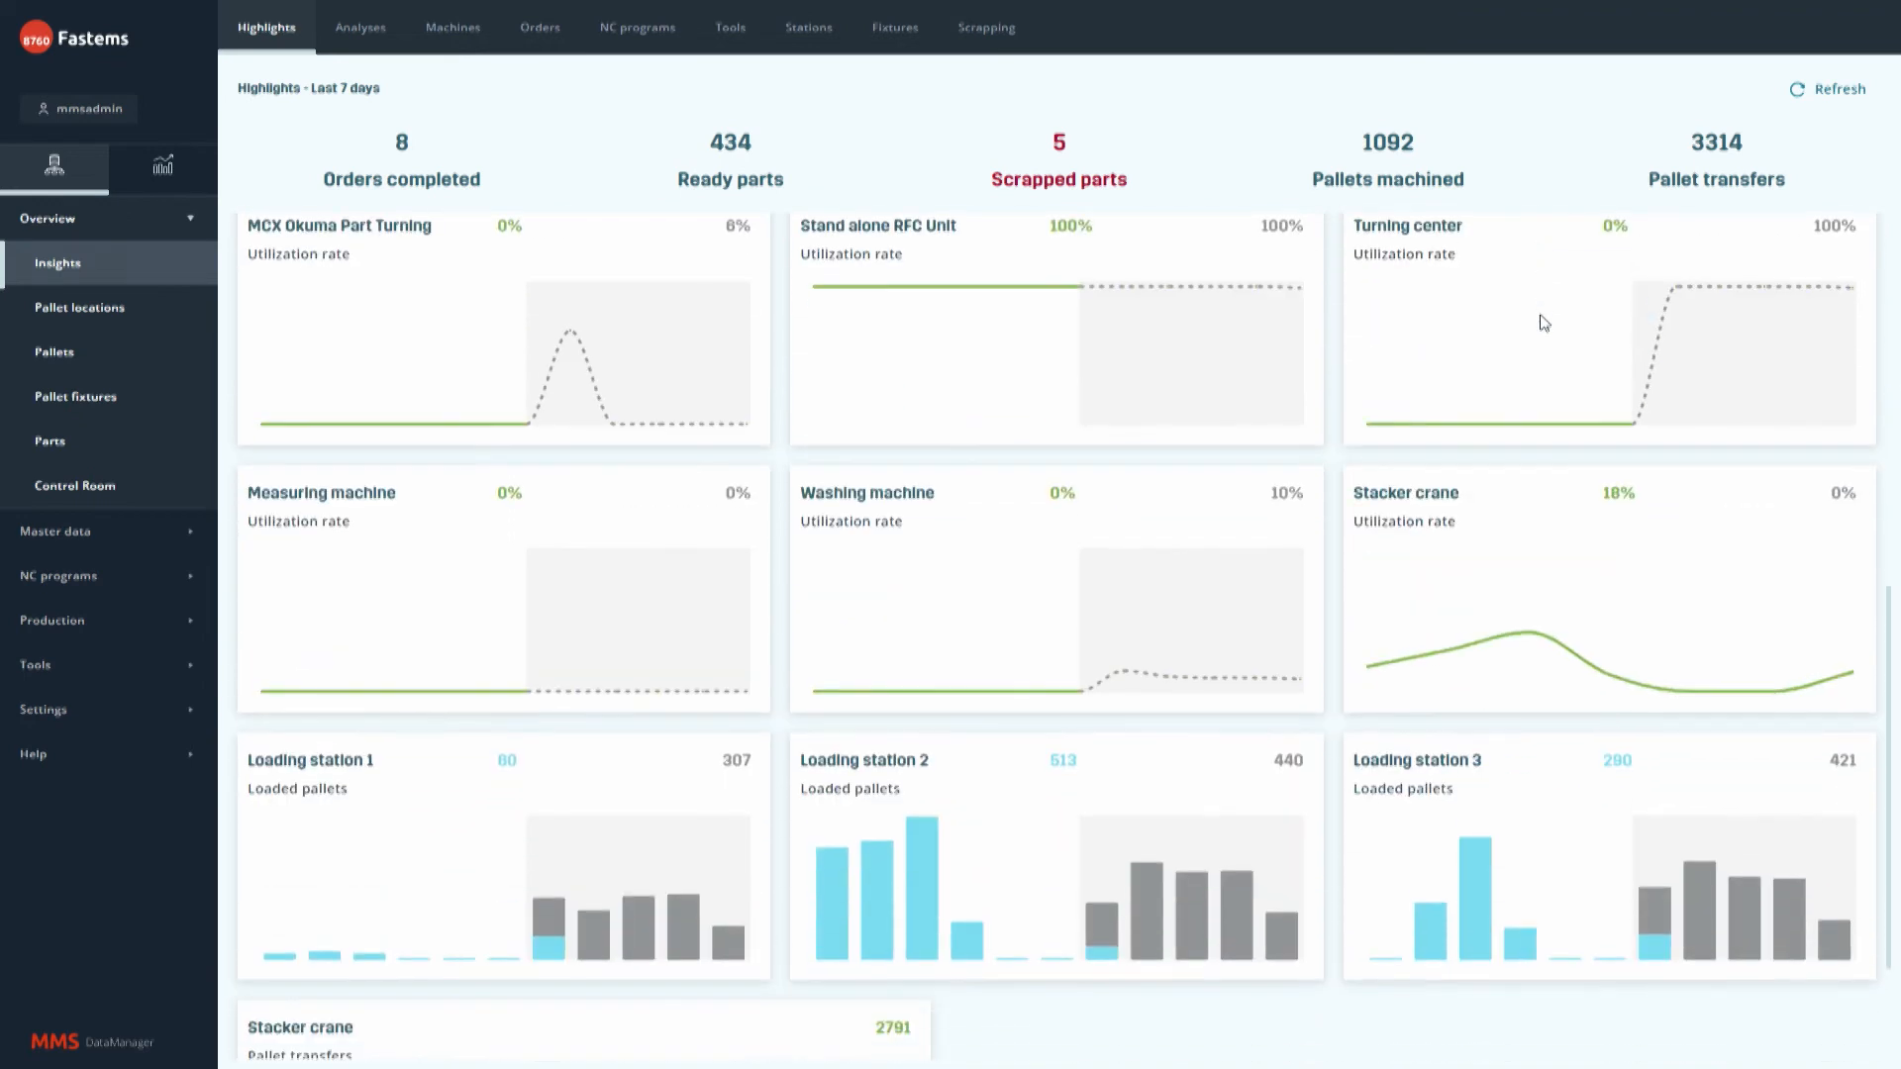
scroll(down, 3)
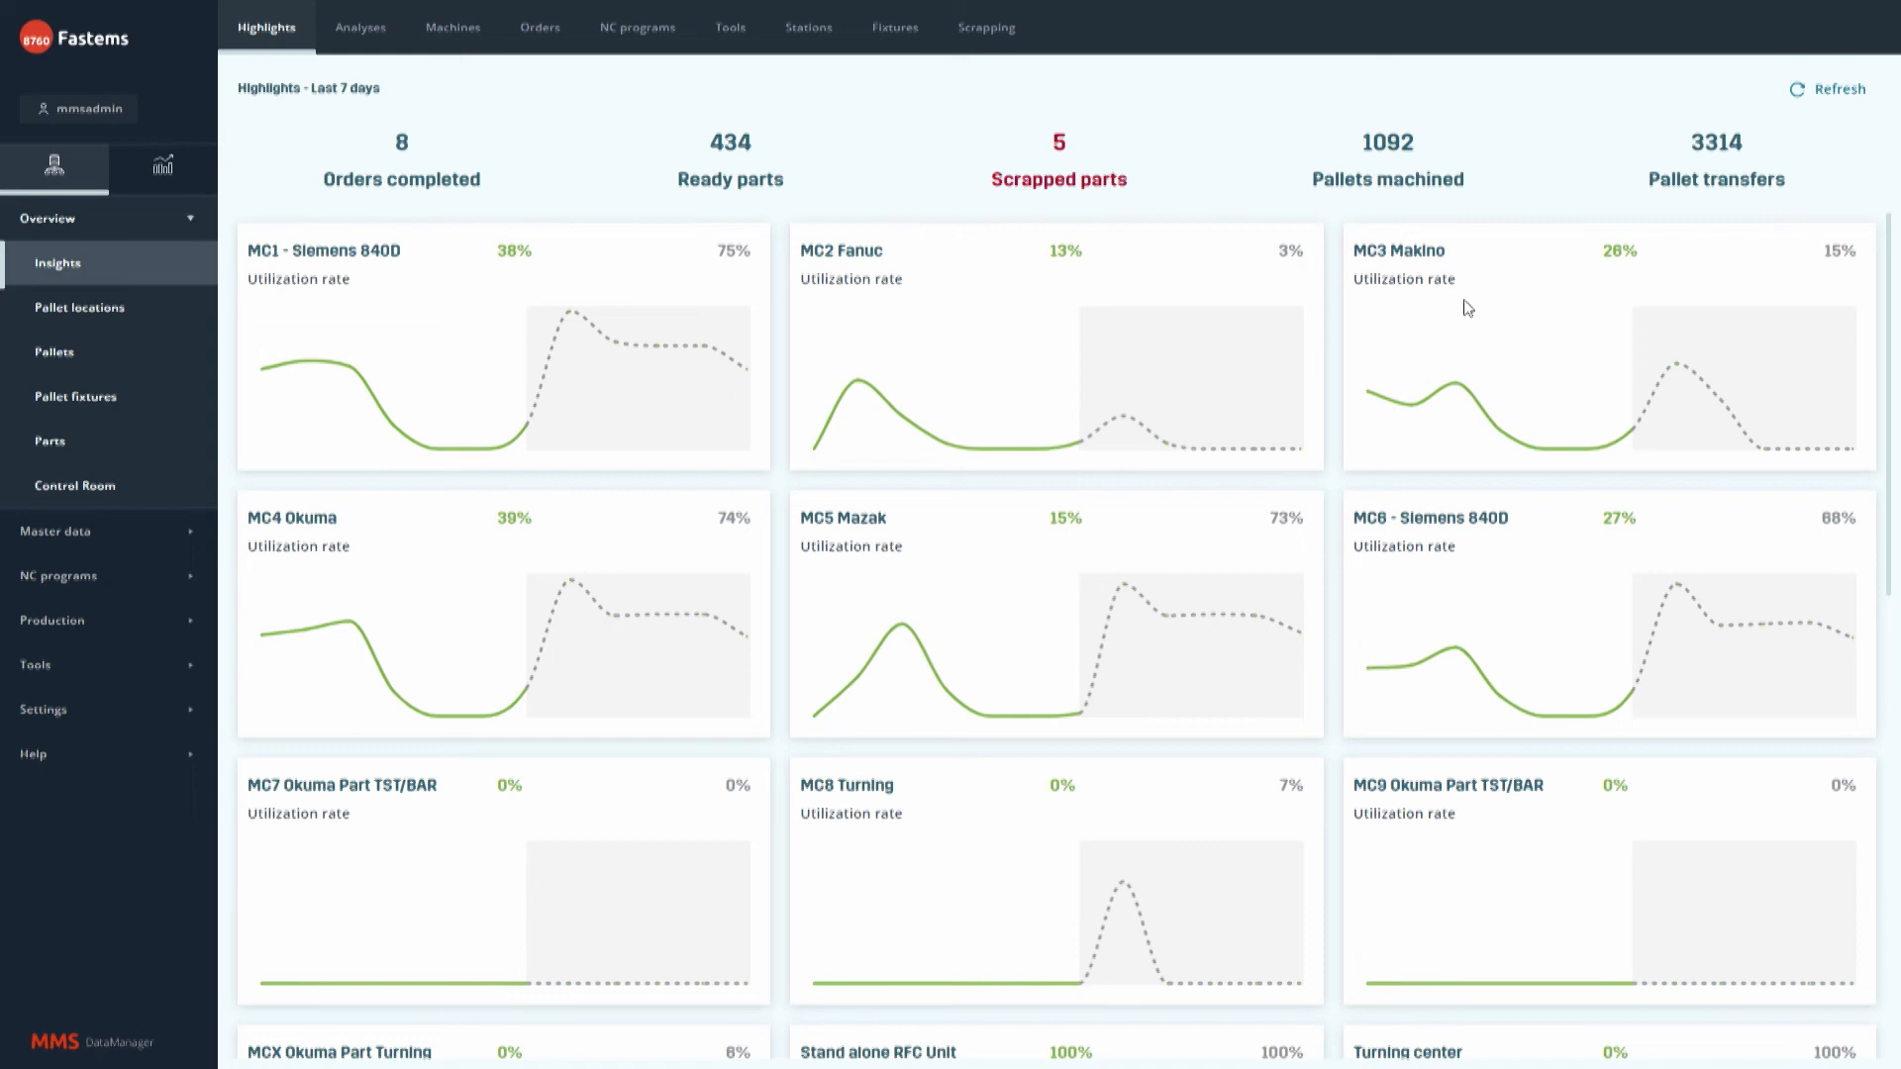
mouse_move(1487, 200)
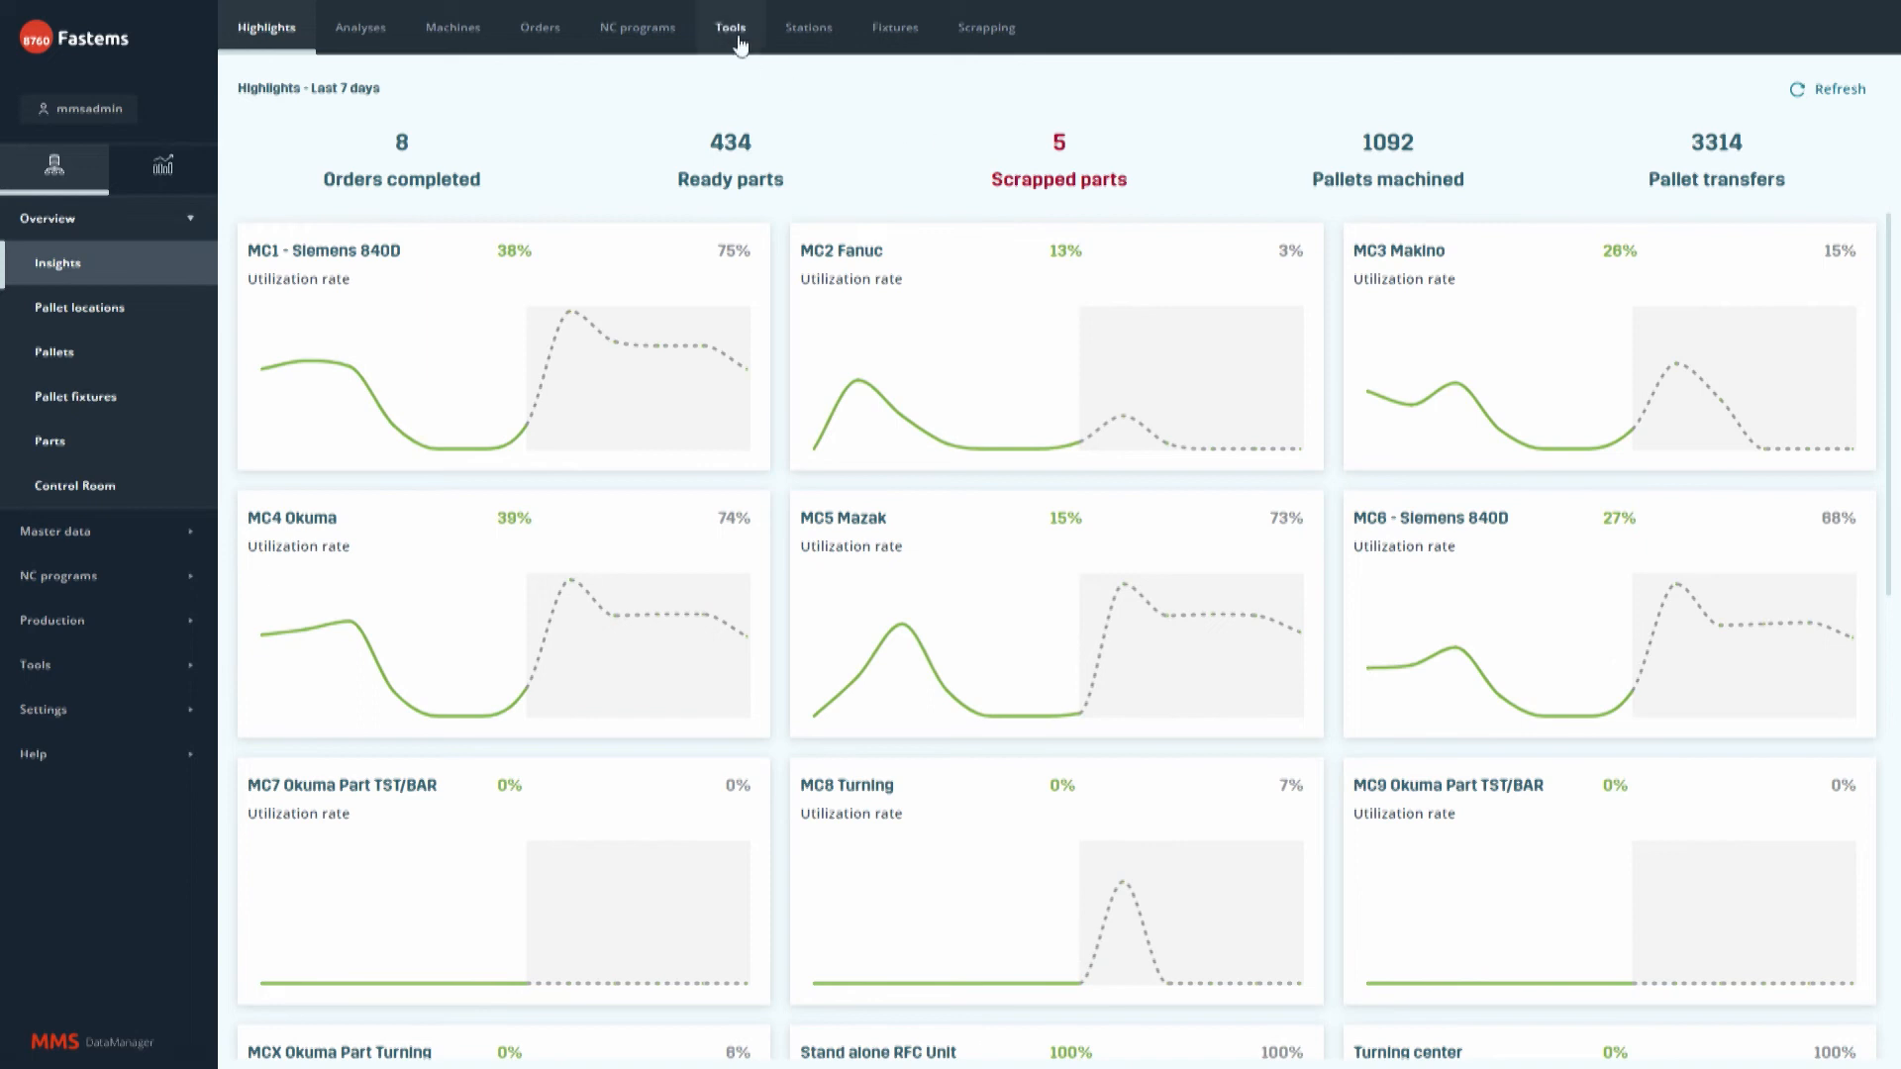
click(728, 26)
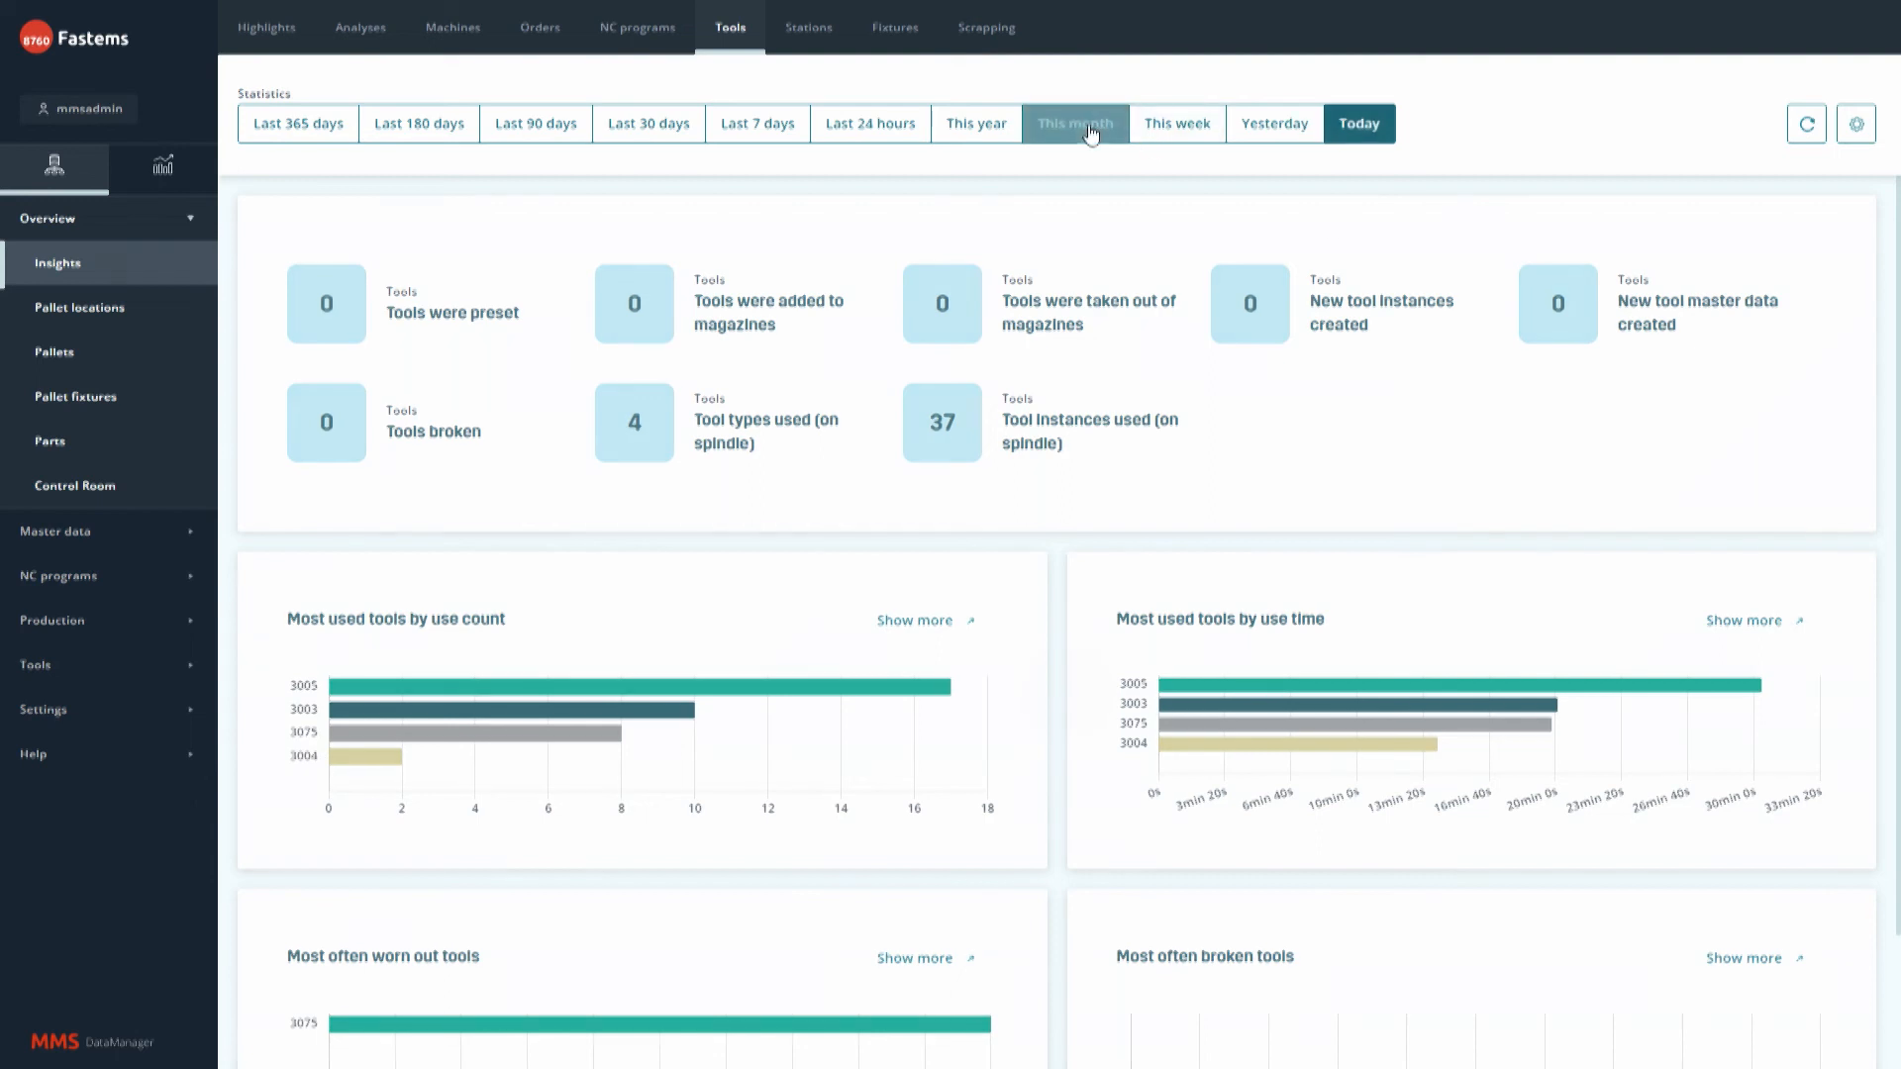
Show this month's tool figures: 79 tools added, 7 broken, 442 instances used.
click(1074, 122)
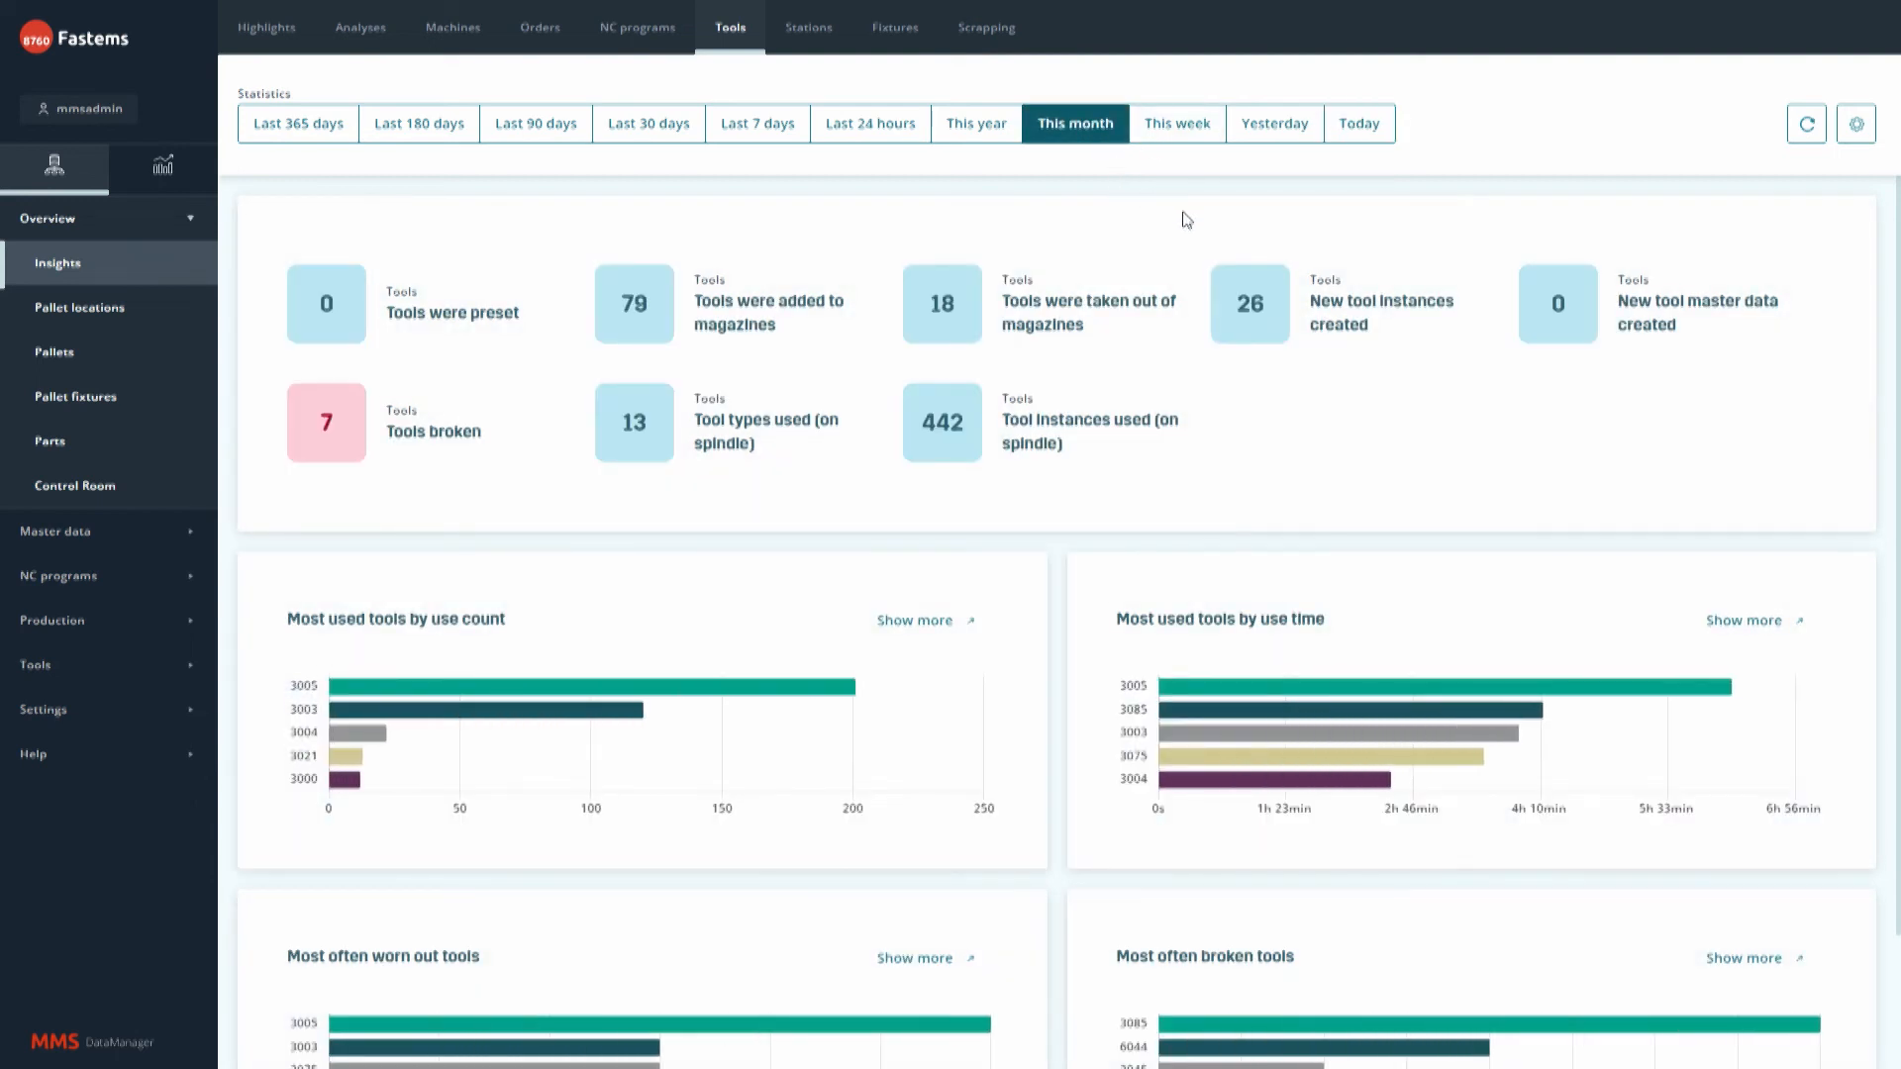
mouse_move(1175, 248)
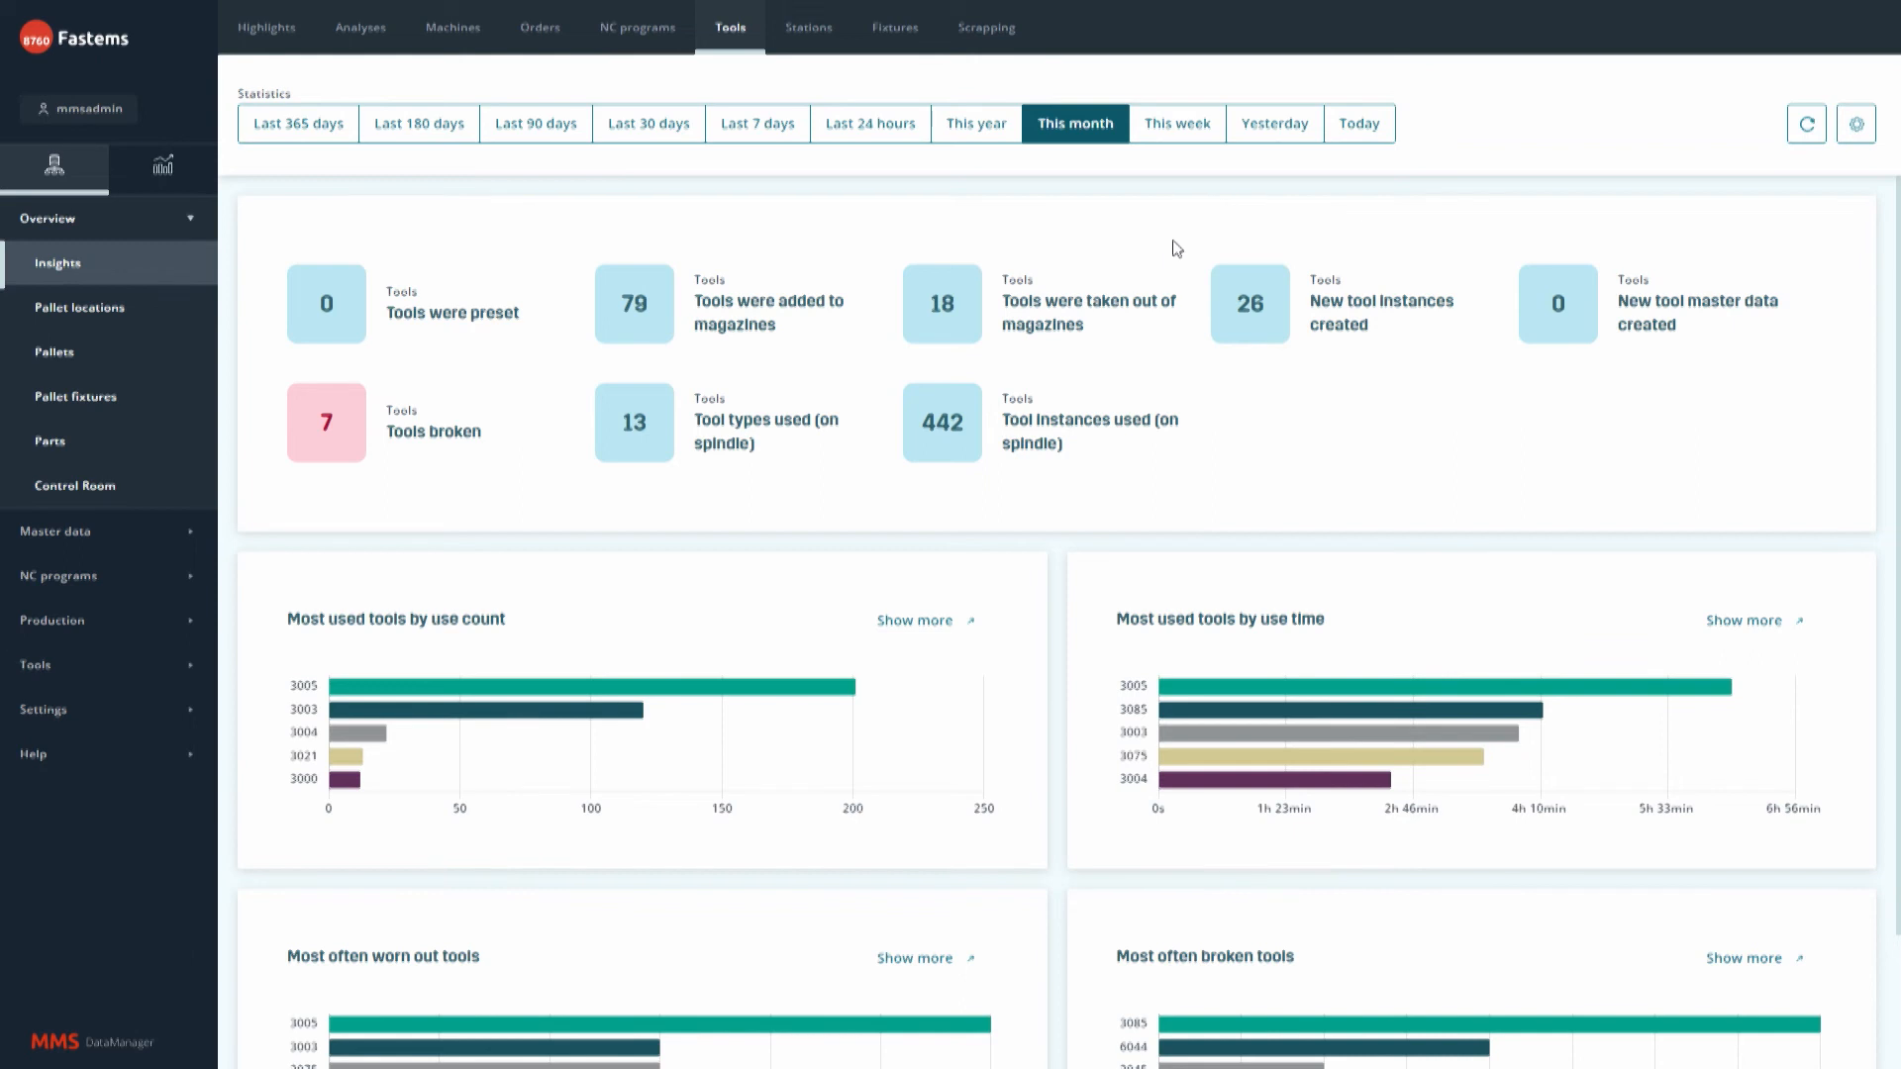